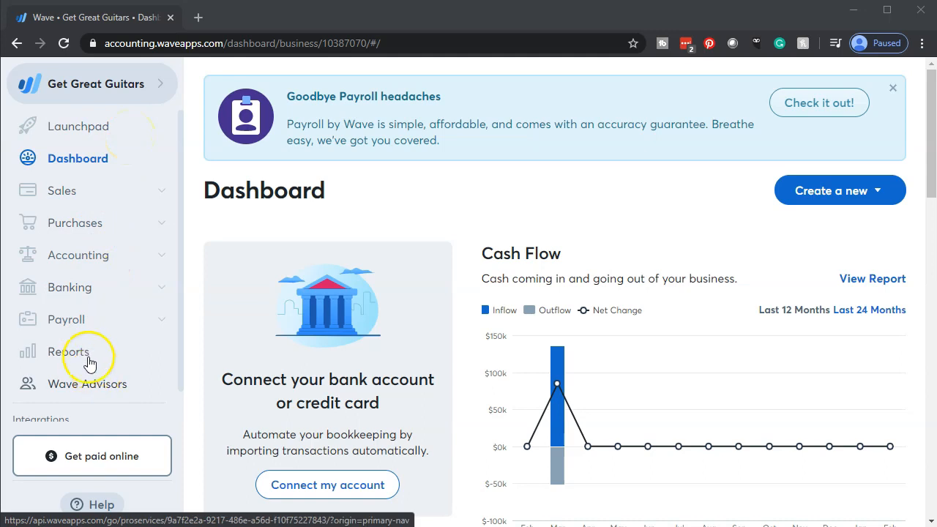
Bring up the Balance Sheet report from Reports and duplicate it into a new browser tab.
{"action": "left_click", "coordinate": [67, 352]}
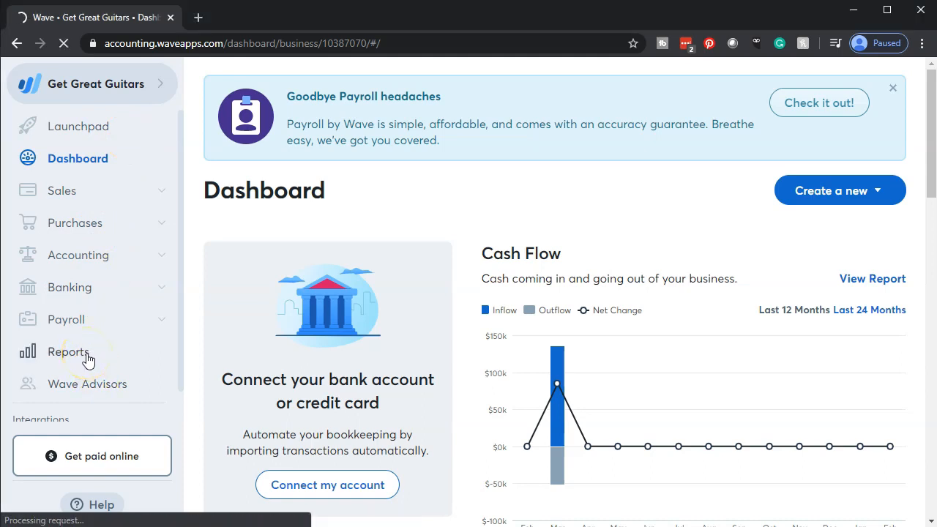
{"action": "left_click", "coordinate": [67, 351]}
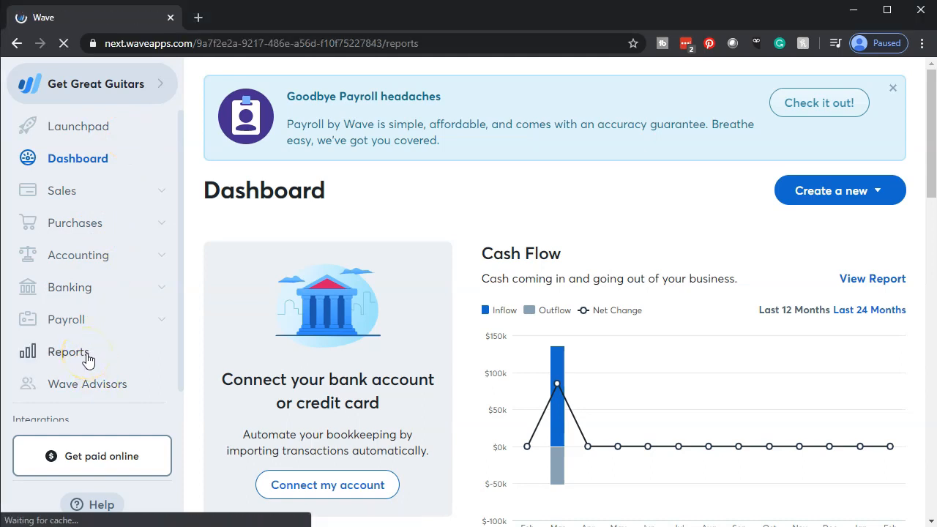
{"action": "left_click", "coordinate": [68, 351]}
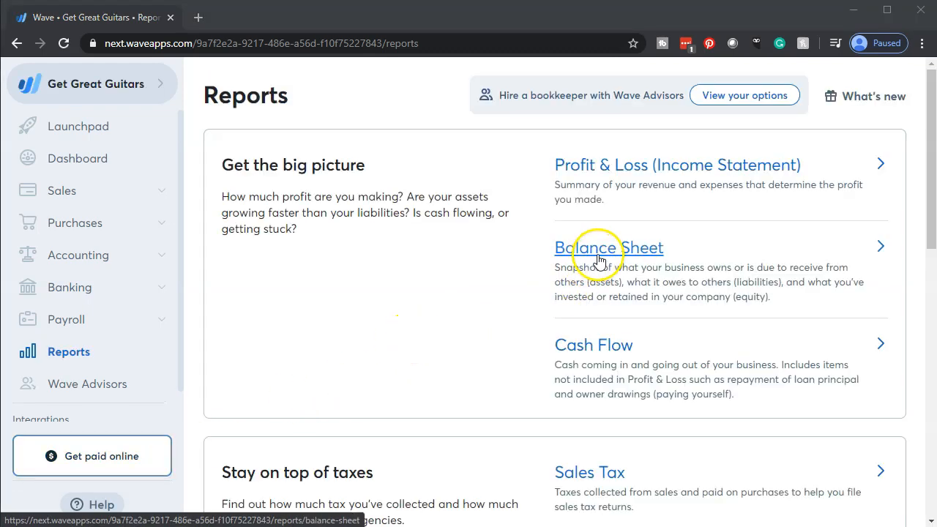
{"action": "left_click", "coordinate": [609, 248]}
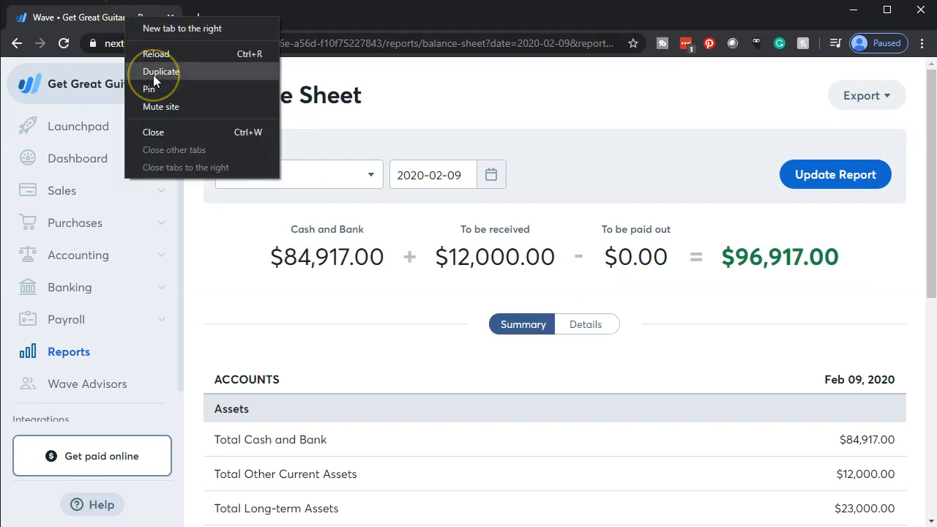
{"action": "left_click", "coordinate": [161, 70]}
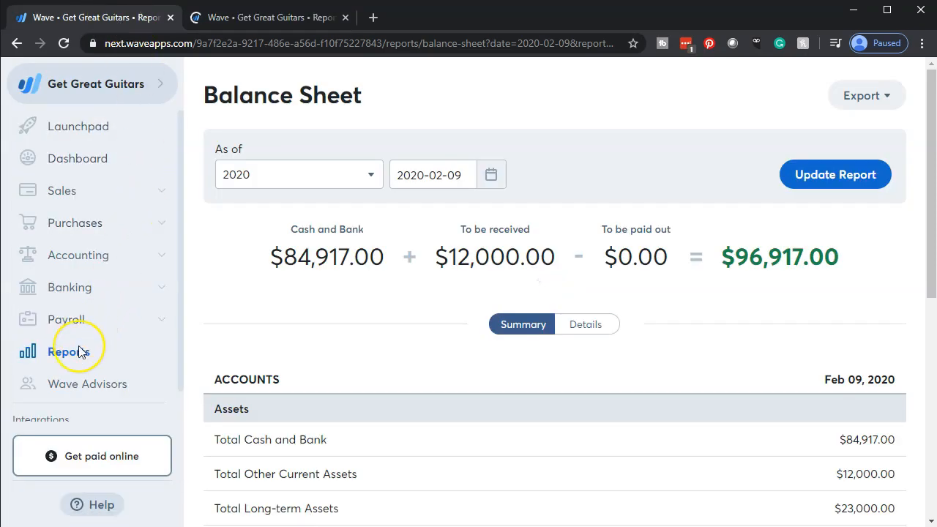
Return to Reports and bring up the Profit & Loss report in the other tab.
{"action": "left_click", "coordinate": [67, 352]}
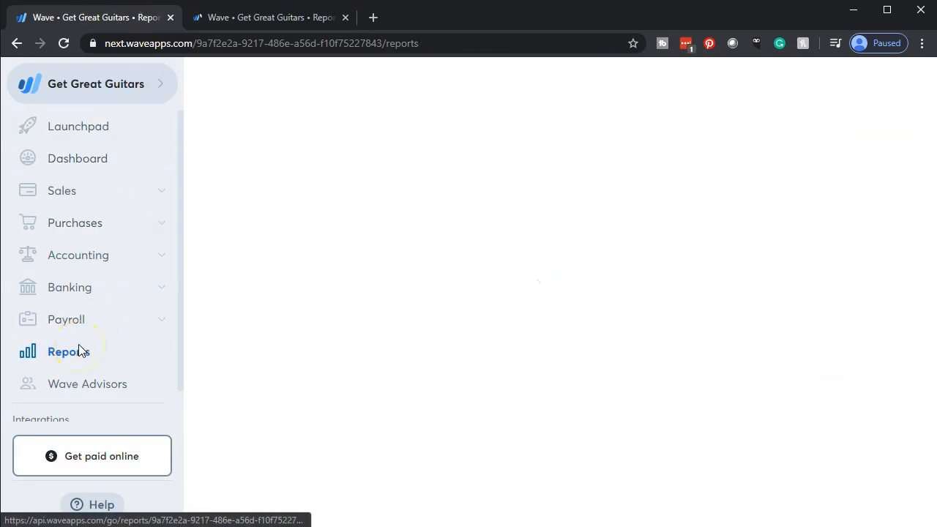
{"action": "left_click", "coordinate": [67, 352]}
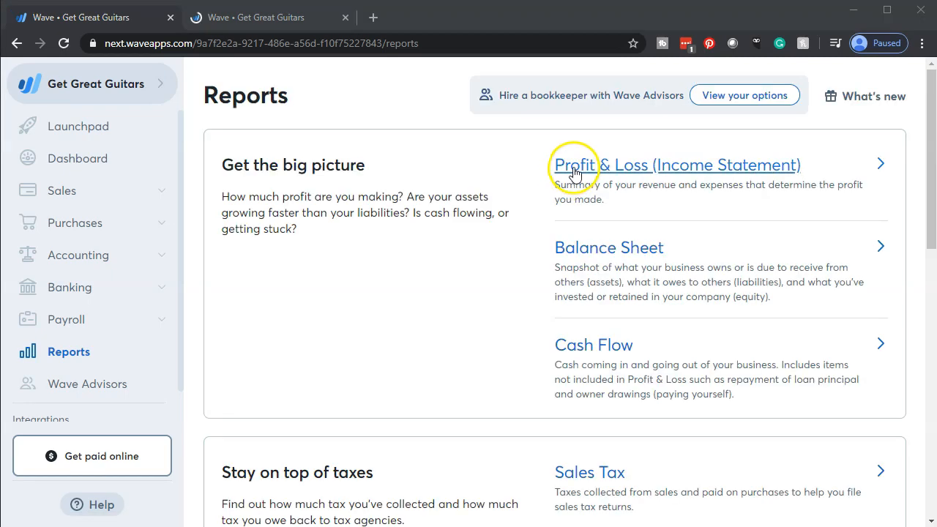
{"action": "left_click", "coordinate": [677, 164]}
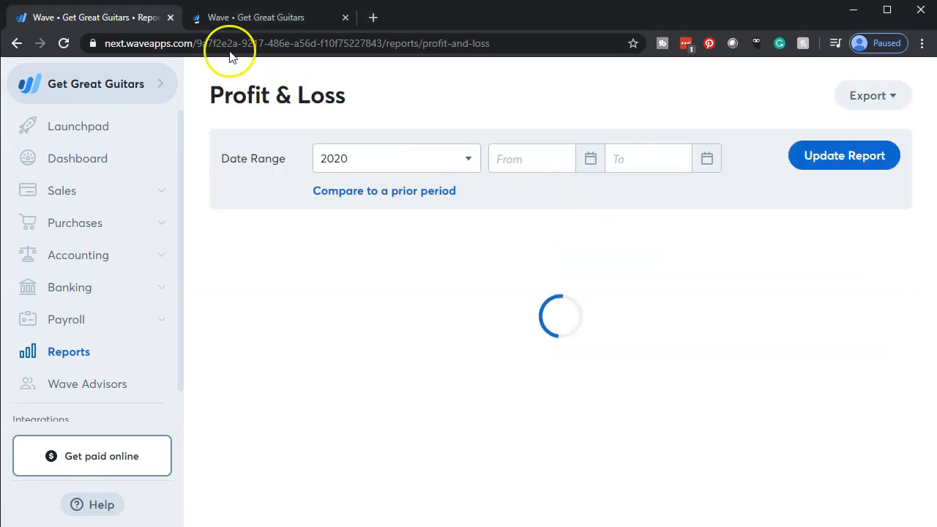
{"action": "right_click", "coordinate": [88, 18]}
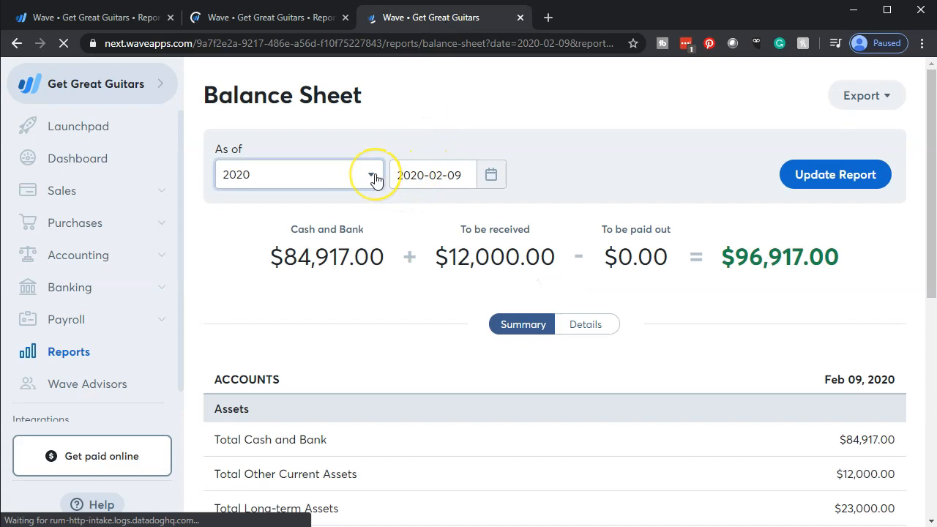
Set the Balance Sheet to calendar year 2019, update it and check total liabilities at $0.00.
{"action": "left_click", "coordinate": [369, 174]}
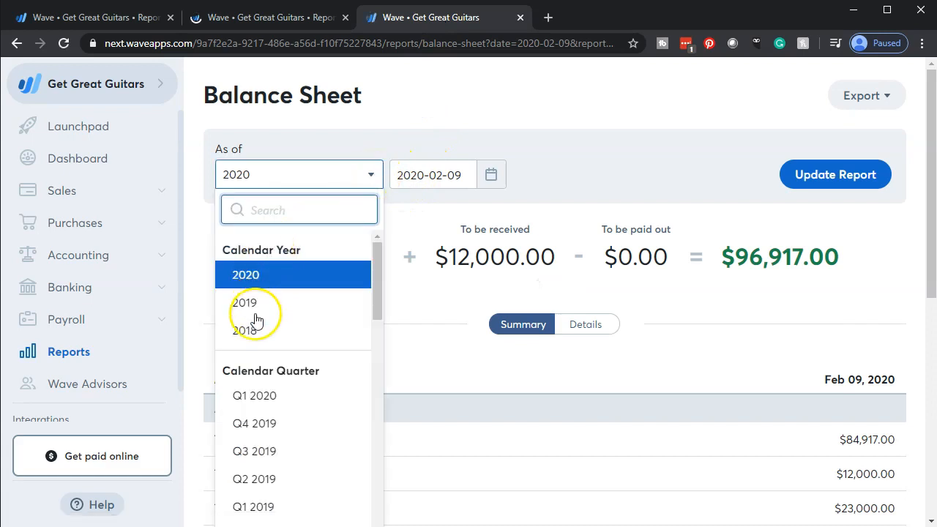
{"action": "left_click", "coordinate": [245, 301]}
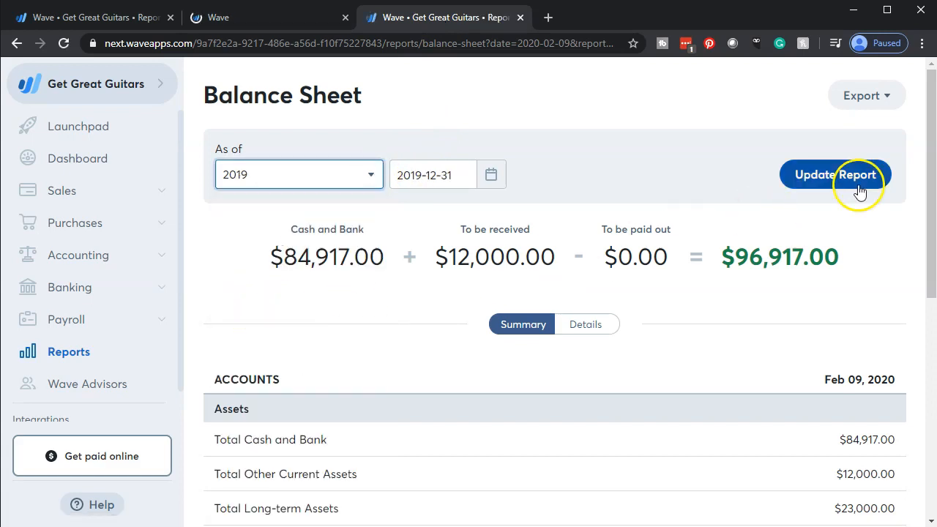
{"action": "left_click", "coordinate": [835, 174]}
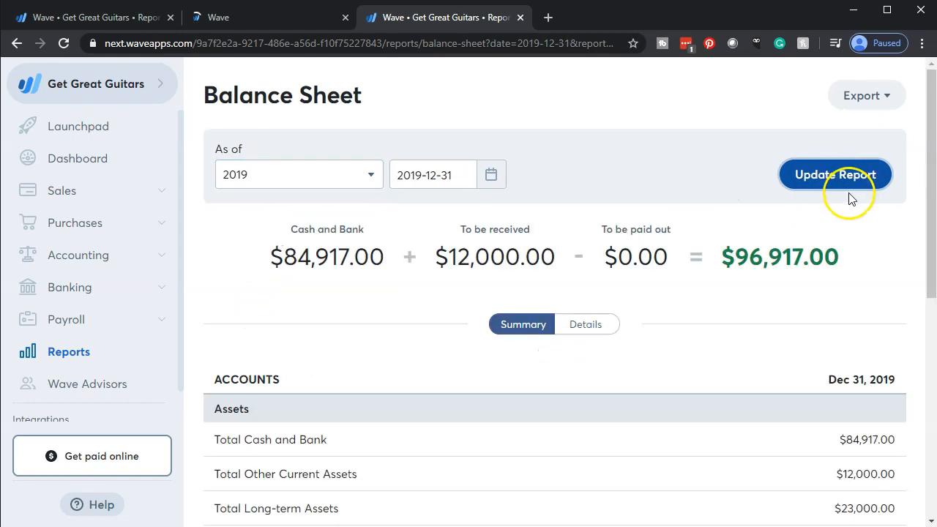
{"action": "scroll", "scroll_direction": "down", "scroll_amount": 3}
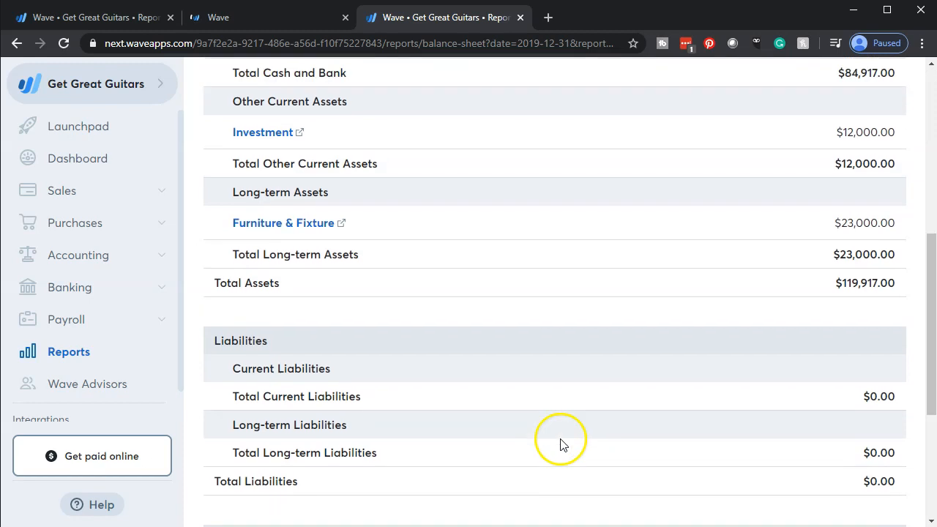
{"action": "scroll", "scroll_direction": "up", "scroll_amount": 3}
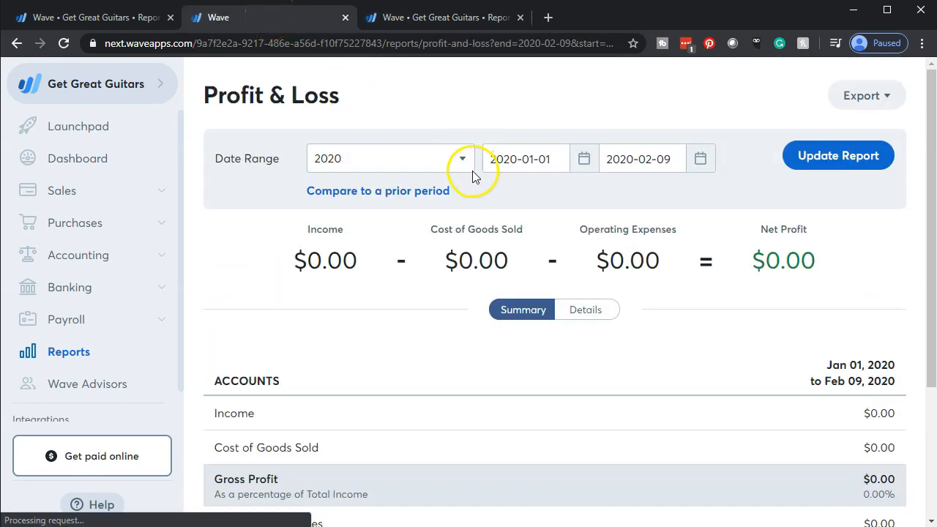
Set the Profit & Loss to calendar 2019, update it and show details by account.
{"action": "left_click", "coordinate": [463, 158]}
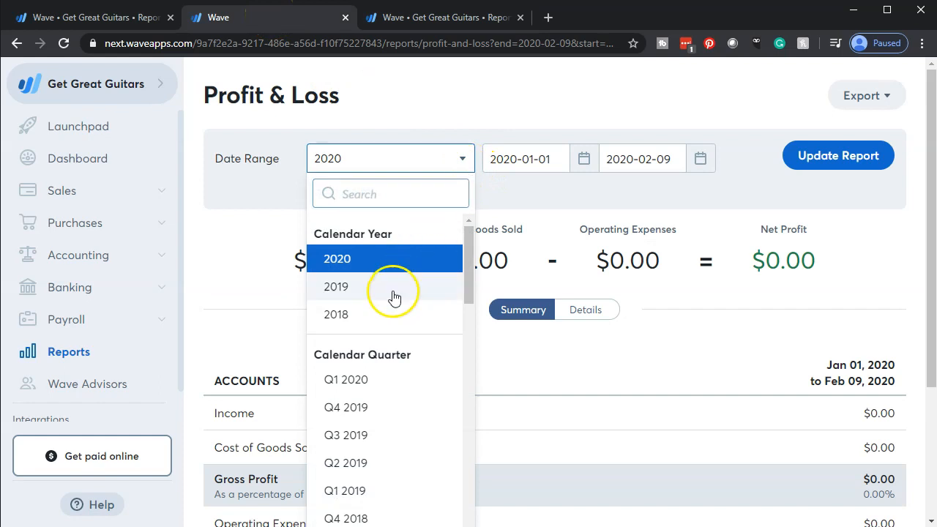
{"action": "left_click", "coordinate": [335, 286]}
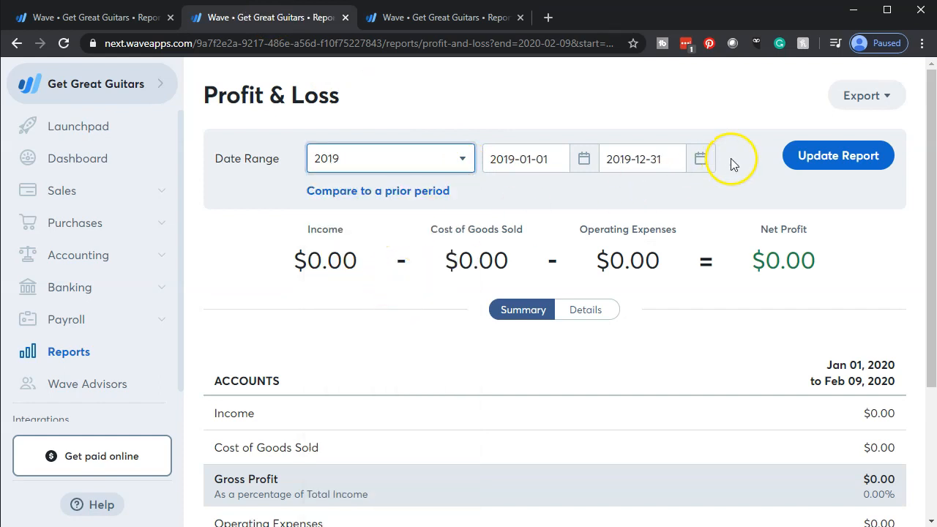
{"action": "left_click", "coordinate": [838, 155]}
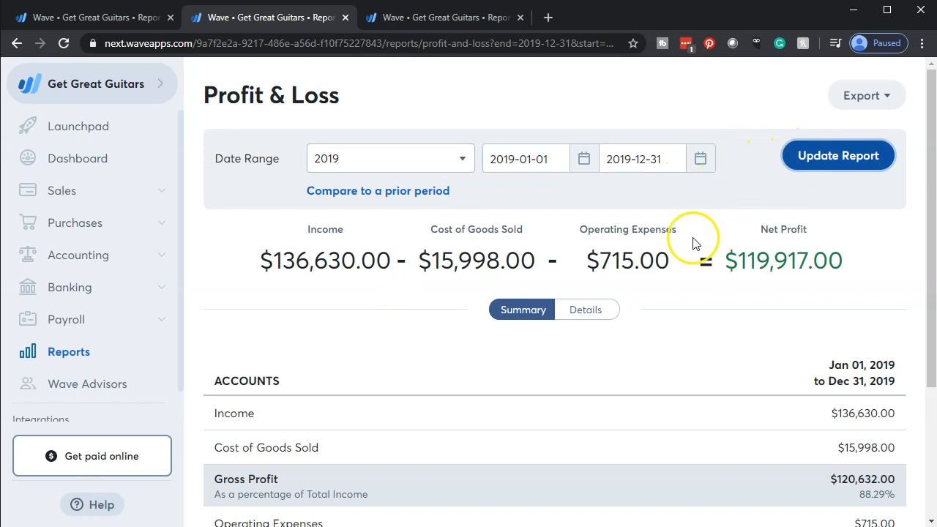
{"action": "scroll", "scroll_direction": "down", "scroll_amount": 3}
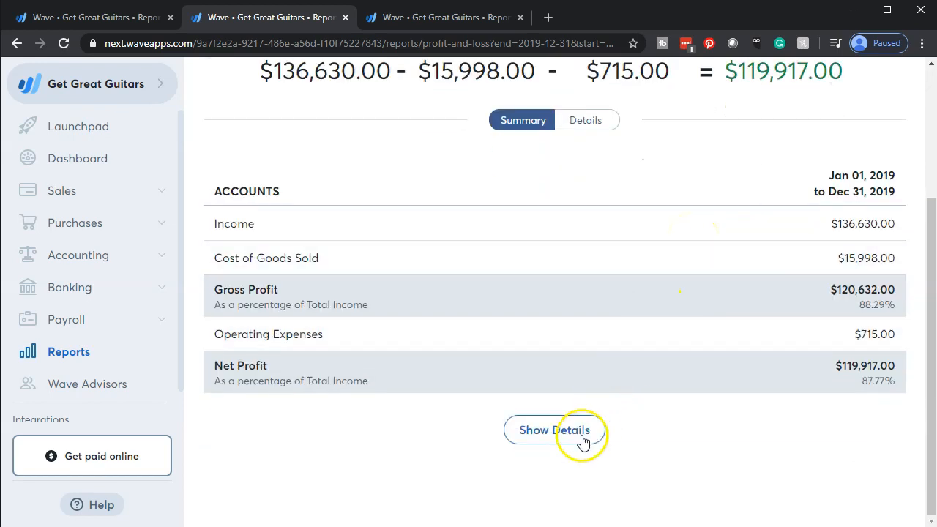
{"action": "left_click", "coordinate": [554, 430]}
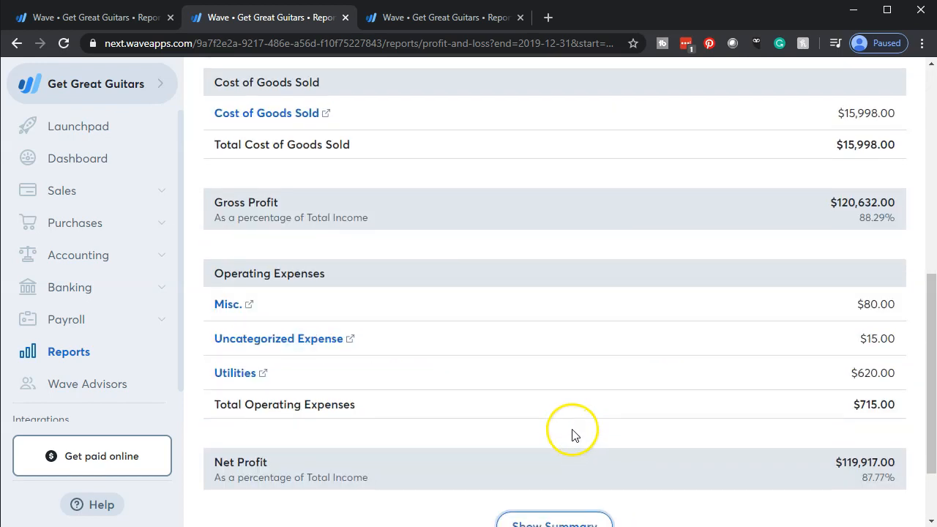
{"action": "scroll", "scroll_direction": "up", "scroll_amount": 3}
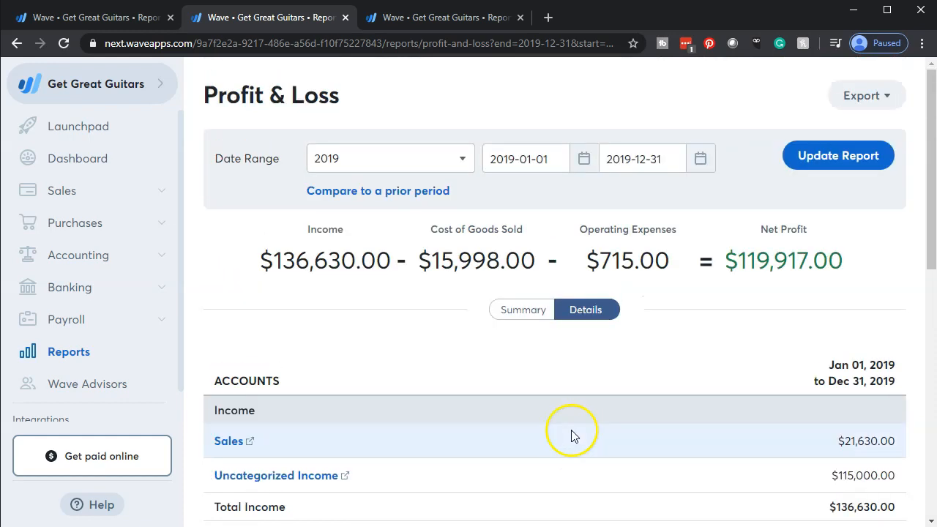
{"action": "mouse_move", "coordinate": [574, 440]}
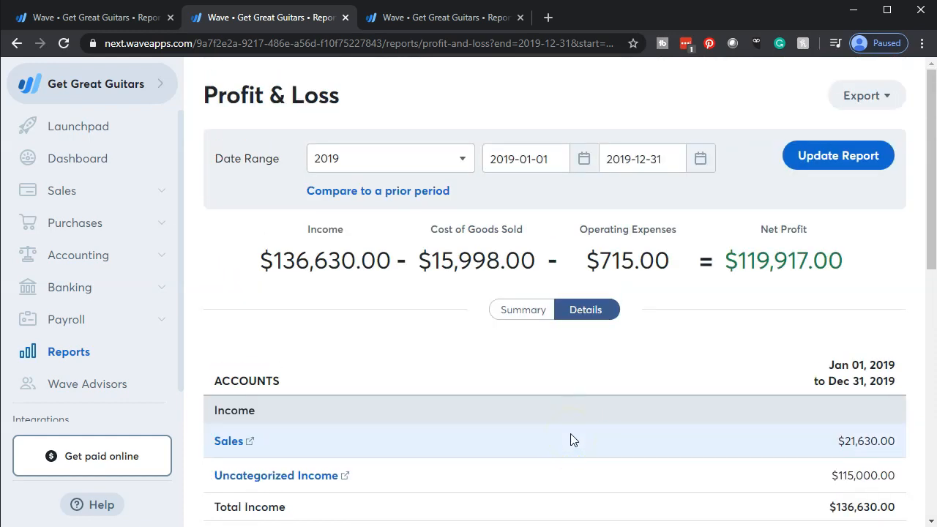
{"action": "mouse_move", "coordinate": [489, 59]}
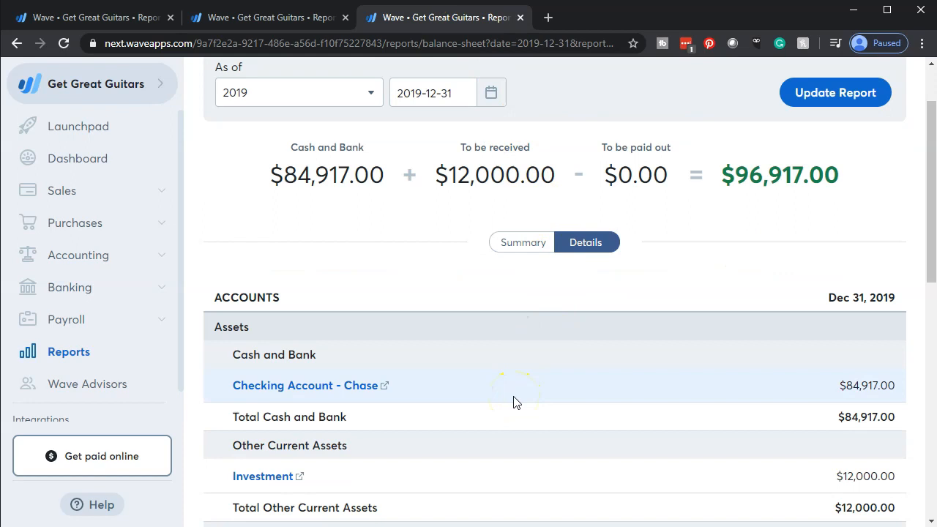
{"action": "mouse_move", "coordinate": [516, 396]}
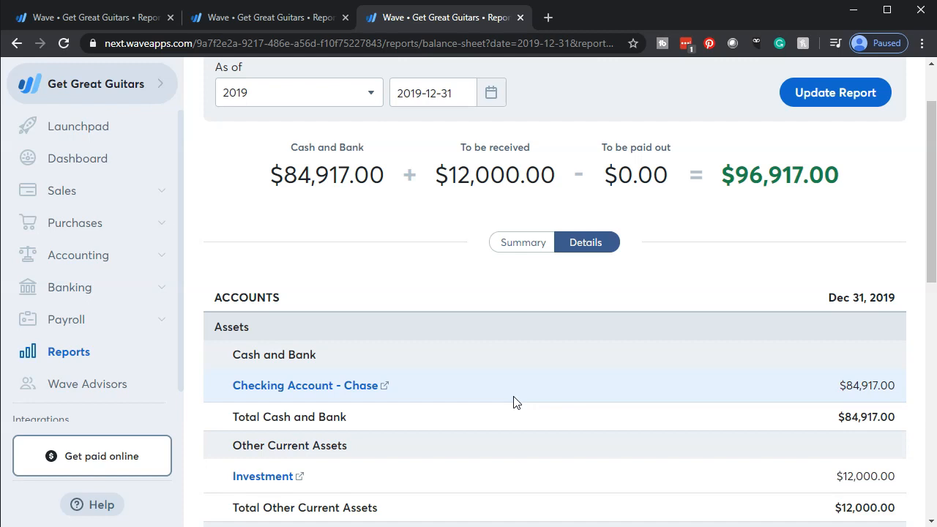
Return to the detailed 2019 Profit & Loss and inspect the $115,000.00 Uncategorized Income line.
{"action": "left_click", "coordinate": [264, 17]}
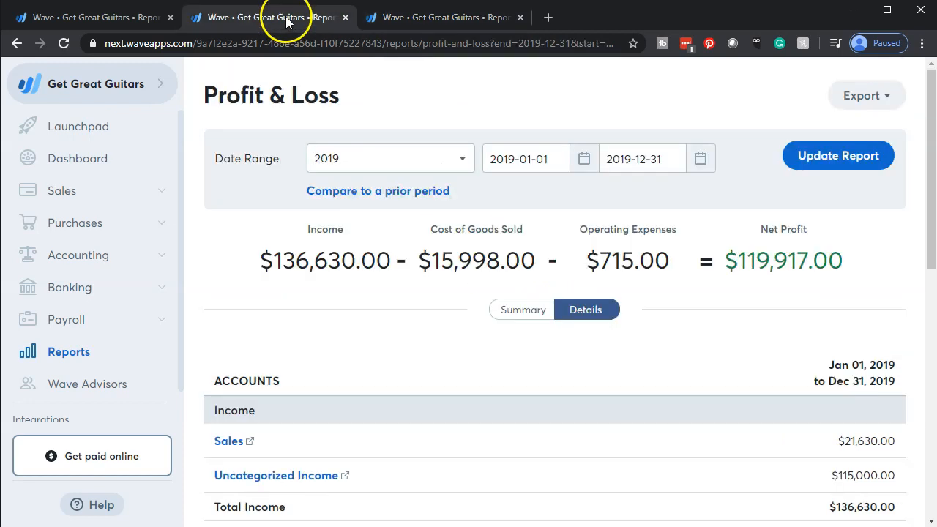
{"action": "scroll", "scroll_direction": "down", "scroll_amount": 3}
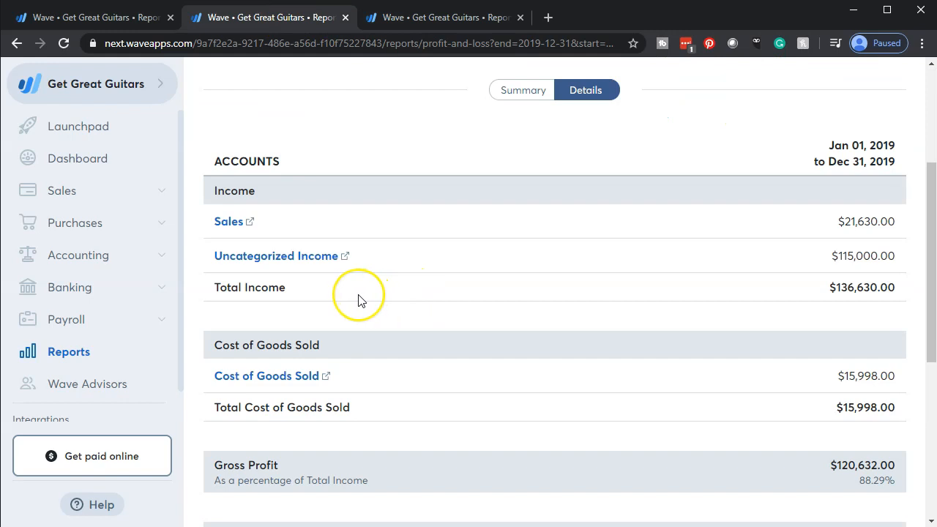
{"action": "mouse_move", "coordinate": [321, 287]}
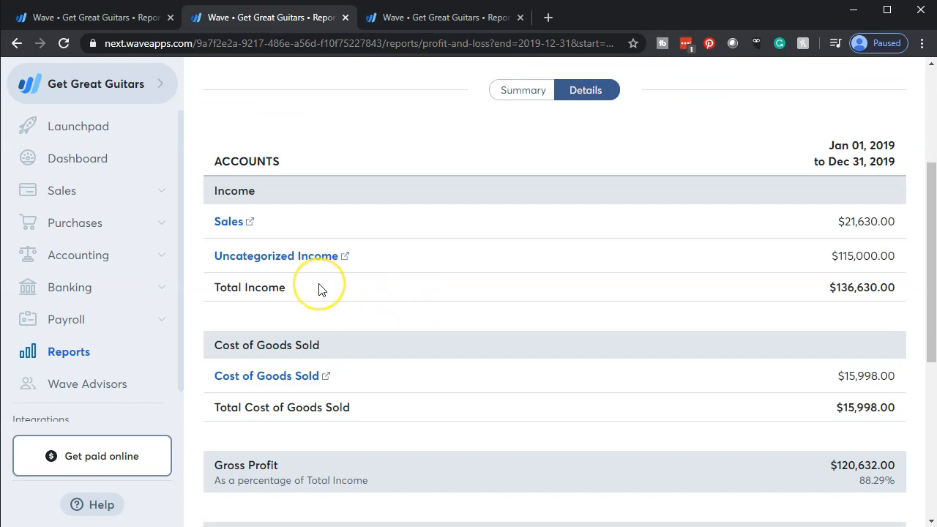
{"action": "mouse_move", "coordinate": [319, 287]}
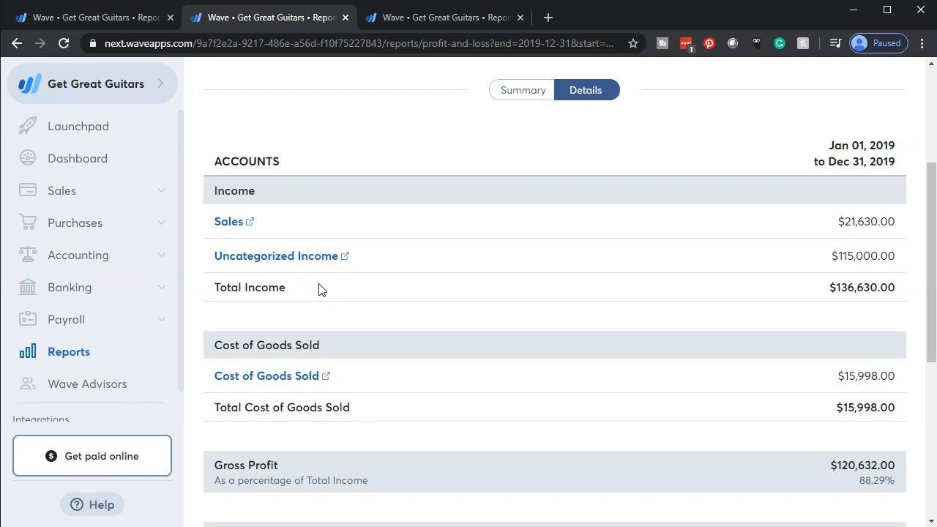
{"action": "mouse_move", "coordinate": [307, 285]}
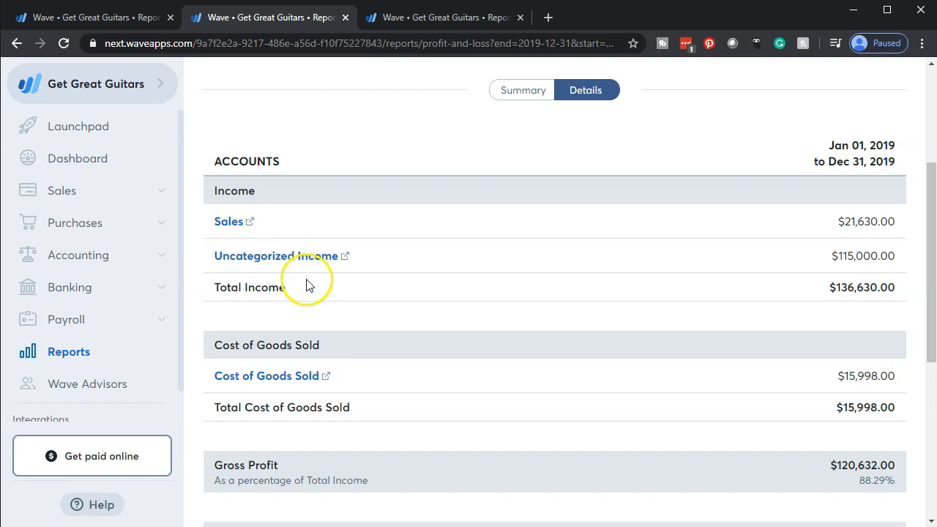
{"action": "mouse_move", "coordinate": [296, 281]}
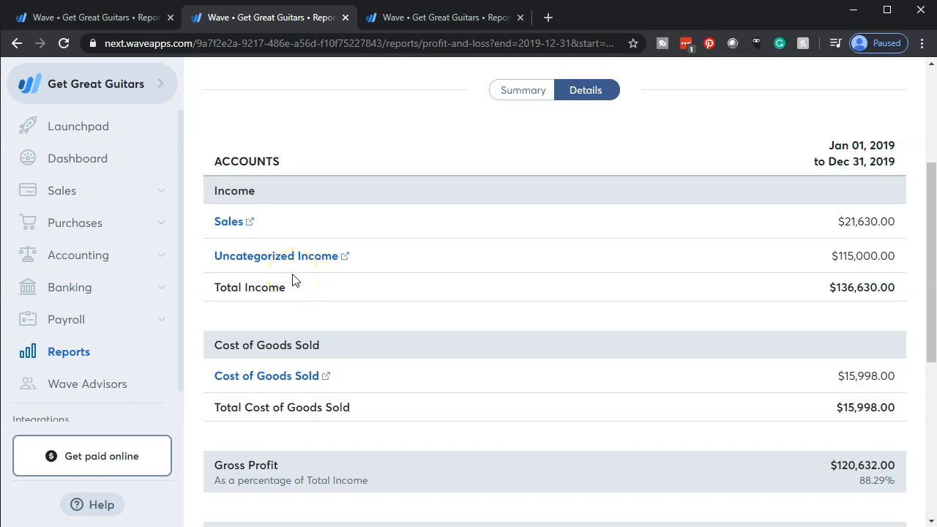
{"action": "mouse_move", "coordinate": [286, 276]}
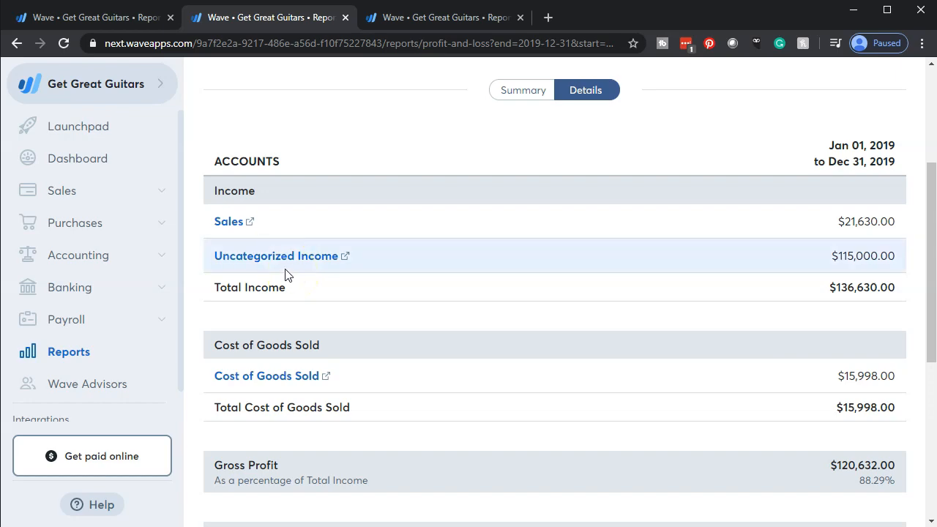
Open the 2019 Uncategorized Income transactions listing the $65,000.00 and $50,000.00 deposits.
{"action": "left_click", "coordinate": [275, 255]}
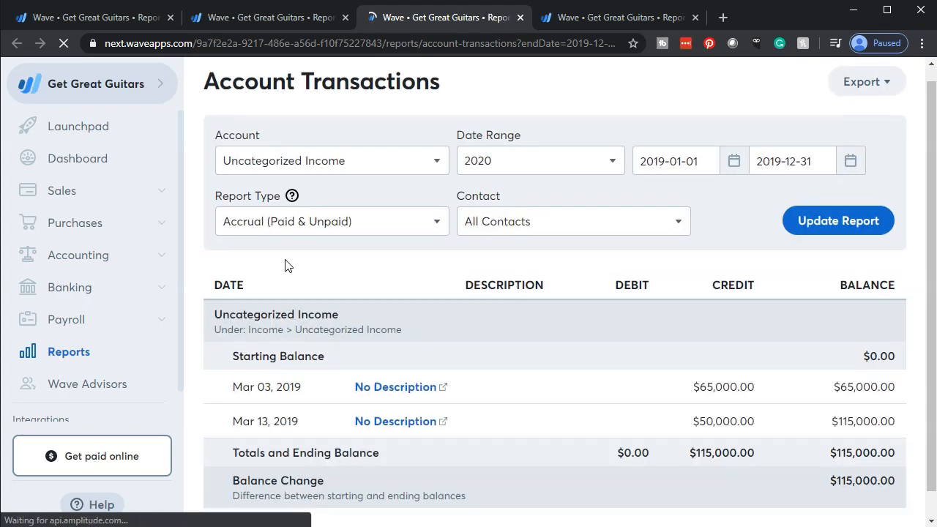
{"action": "scroll", "scroll_direction": "down", "scroll_amount": 3}
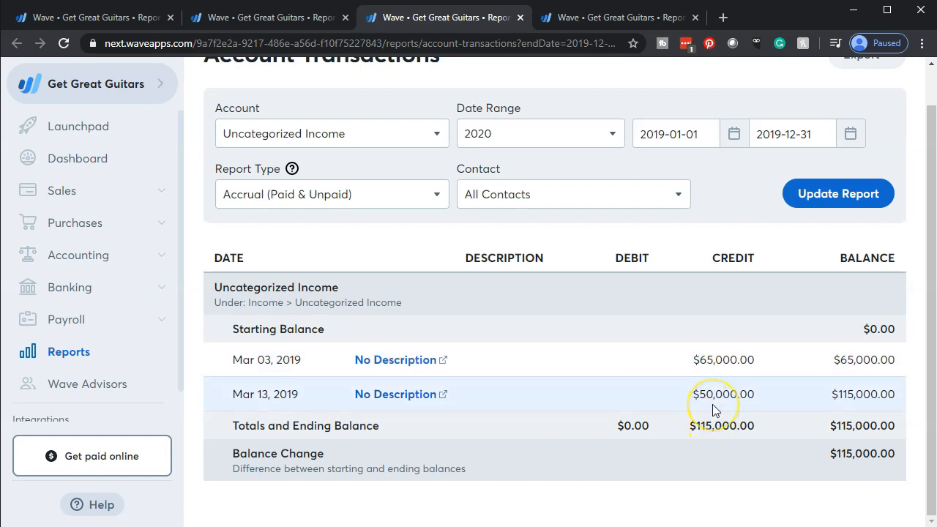
{"action": "mouse_move", "coordinate": [714, 410]}
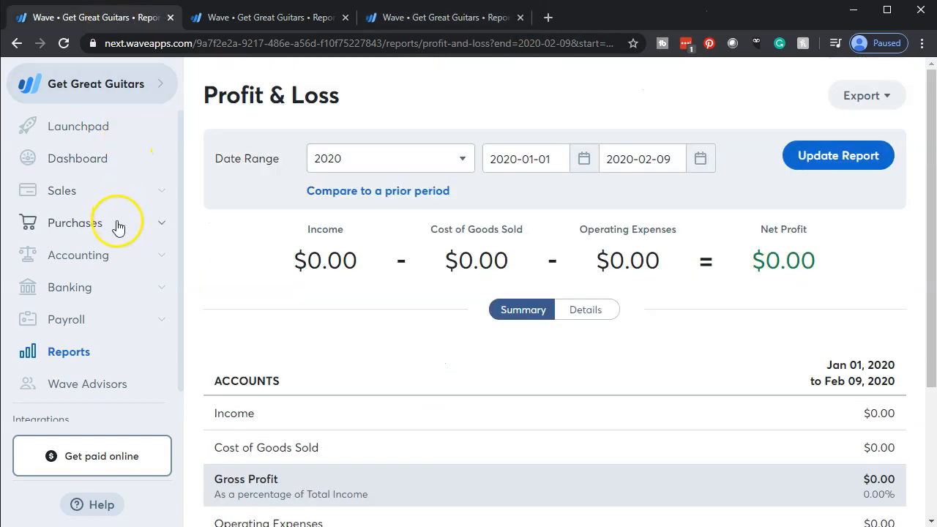
{"action": "mouse_move", "coordinate": [84, 263]}
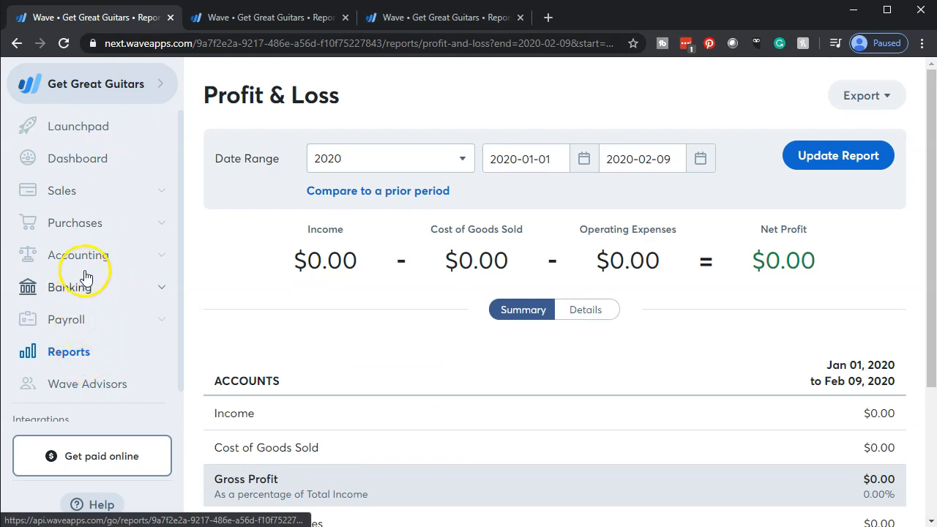
Go to Accounting > Transactions and scroll down to the March 2019 deposits.
{"action": "left_click", "coordinate": [81, 254]}
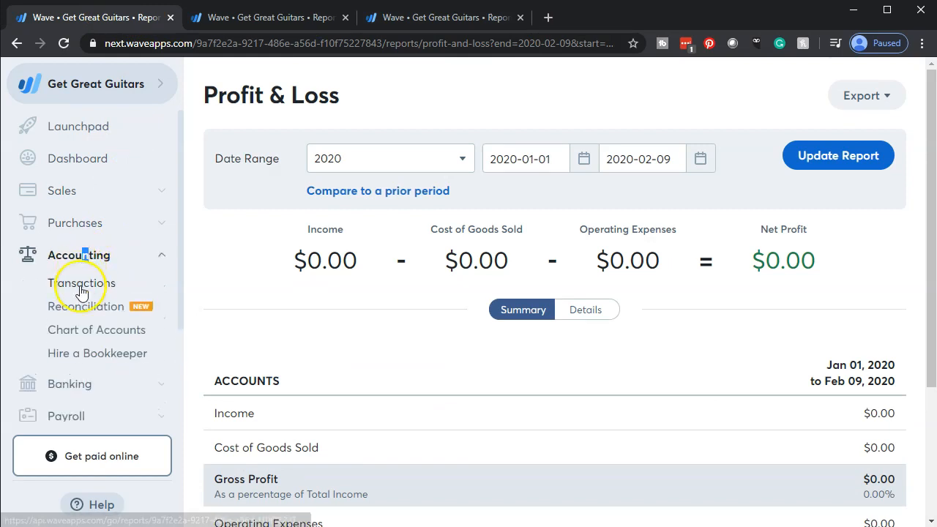
{"action": "left_click", "coordinate": [82, 284]}
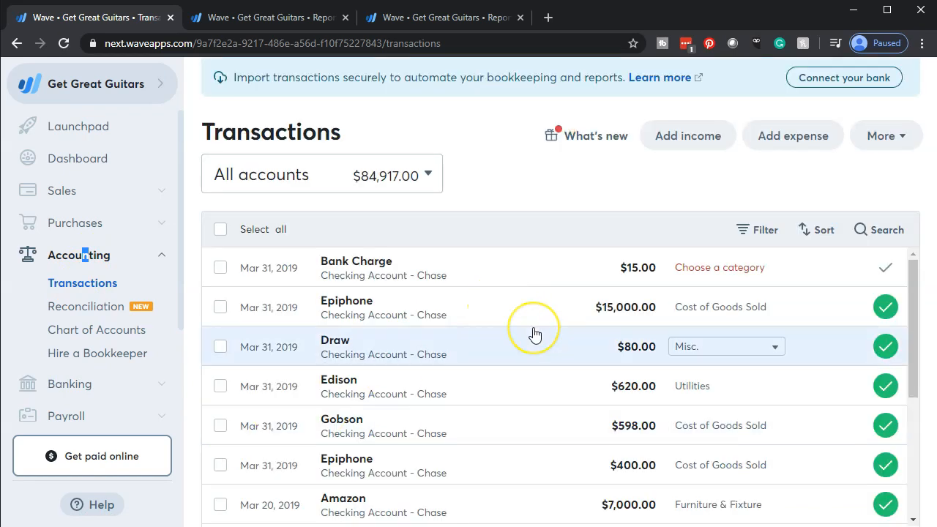
{"action": "scroll", "scroll_direction": "down", "scroll_amount": 3}
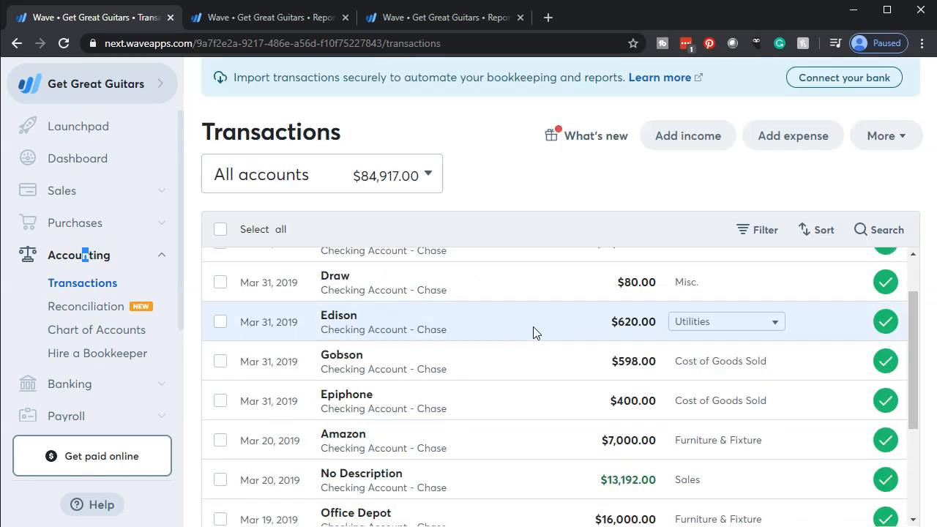
{"action": "scroll", "scroll_direction": "down", "scroll_amount": 3}
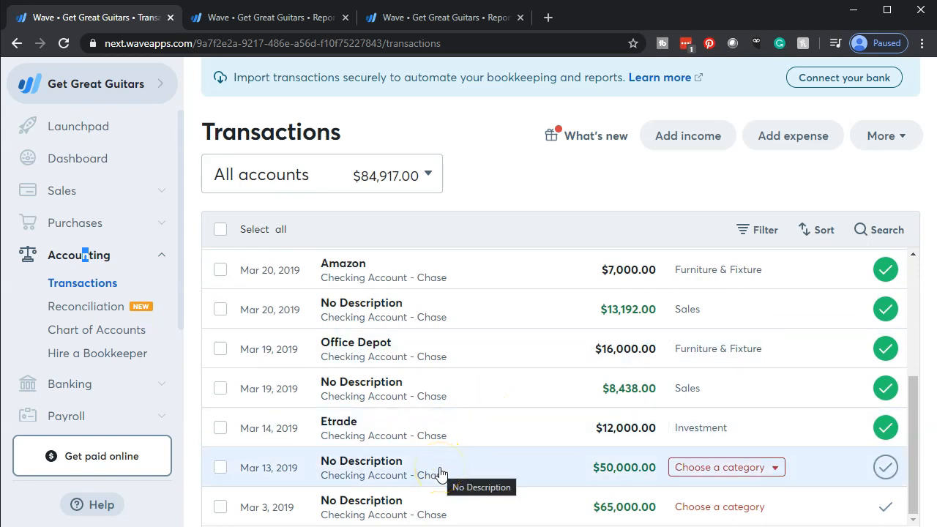
{"action": "mouse_move", "coordinate": [596, 472]}
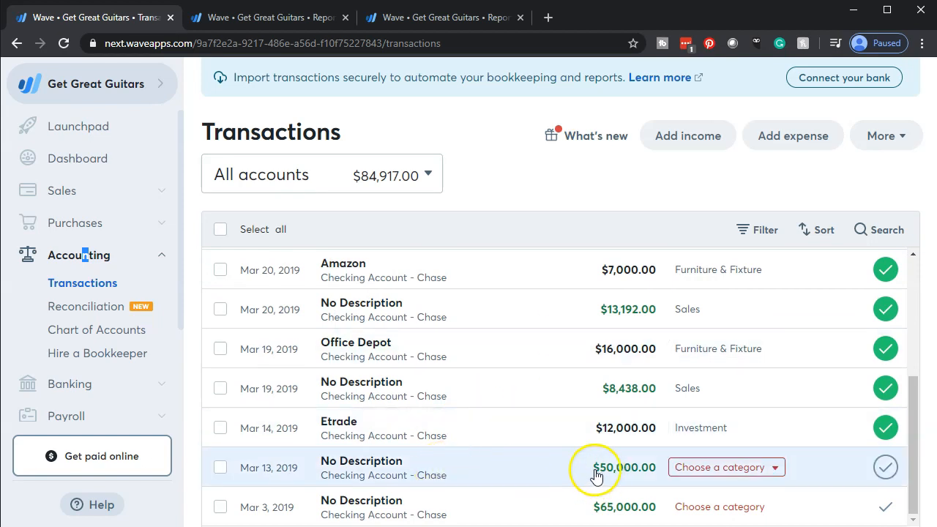
{"action": "mouse_move", "coordinate": [644, 483]}
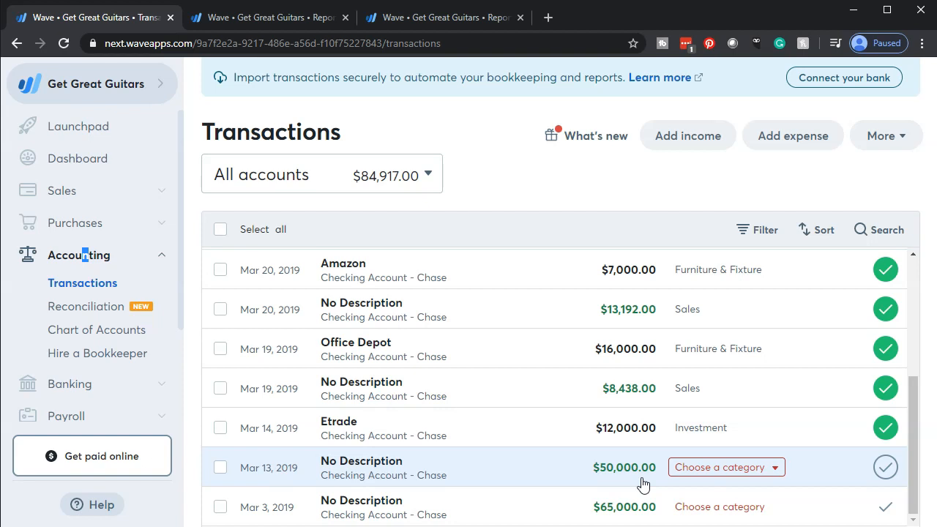
{"action": "mouse_move", "coordinate": [775, 492]}
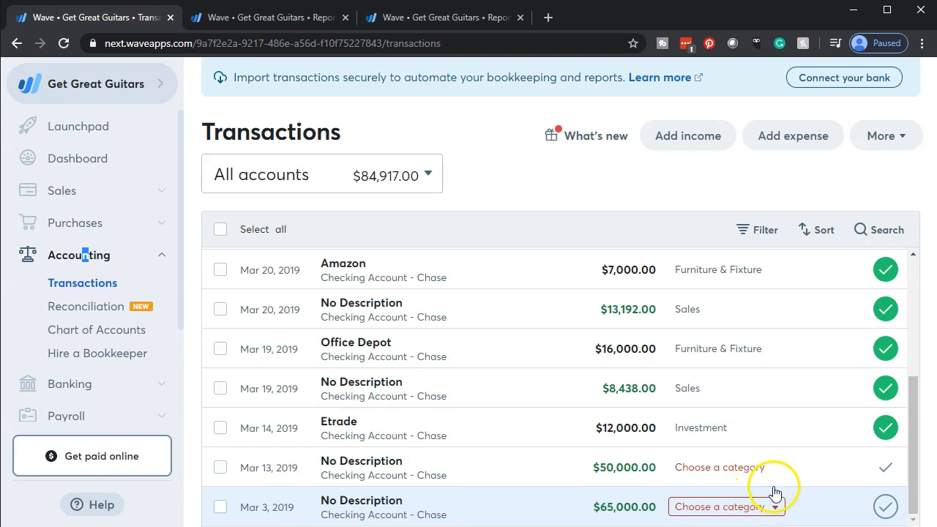
Open the category list for the $50,000.00 deposit and scroll through its account choices.
{"action": "left_click", "coordinate": [725, 467]}
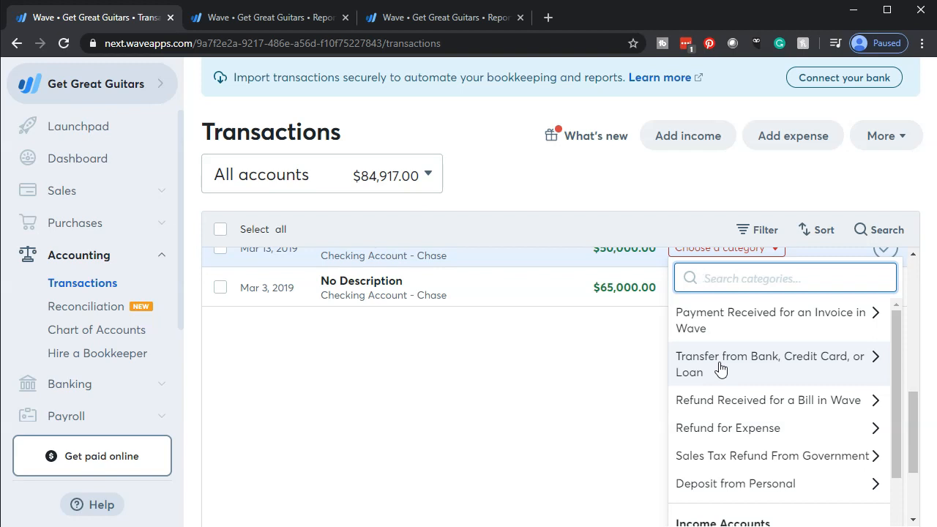
{"action": "scroll", "scroll_direction": "down", "scroll_amount": 3}
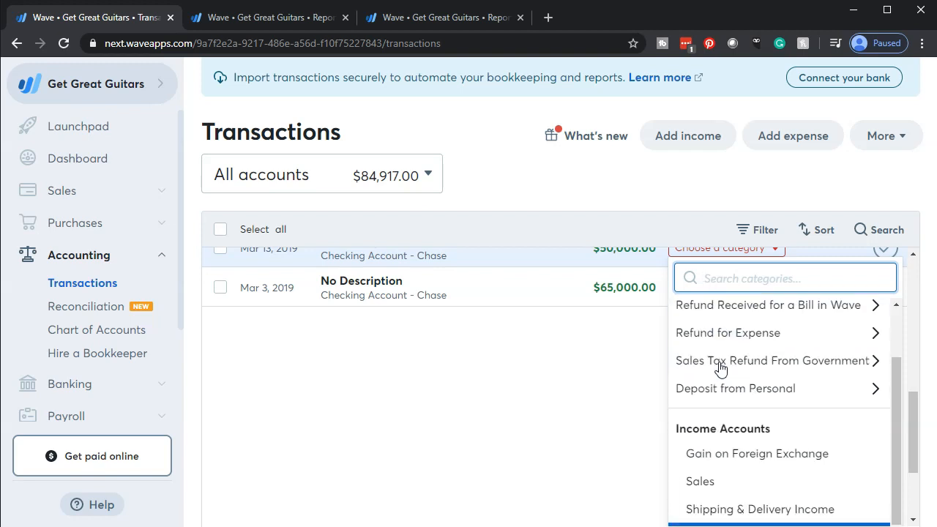
{"action": "scroll", "scroll_direction": "down", "scroll_amount": 3}
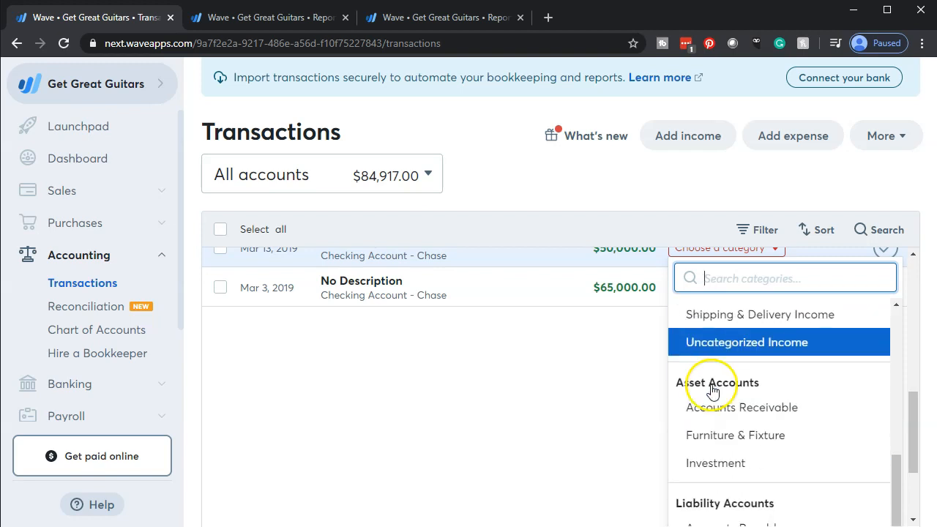
{"action": "scroll", "scroll_direction": "down", "scroll_amount": 3}
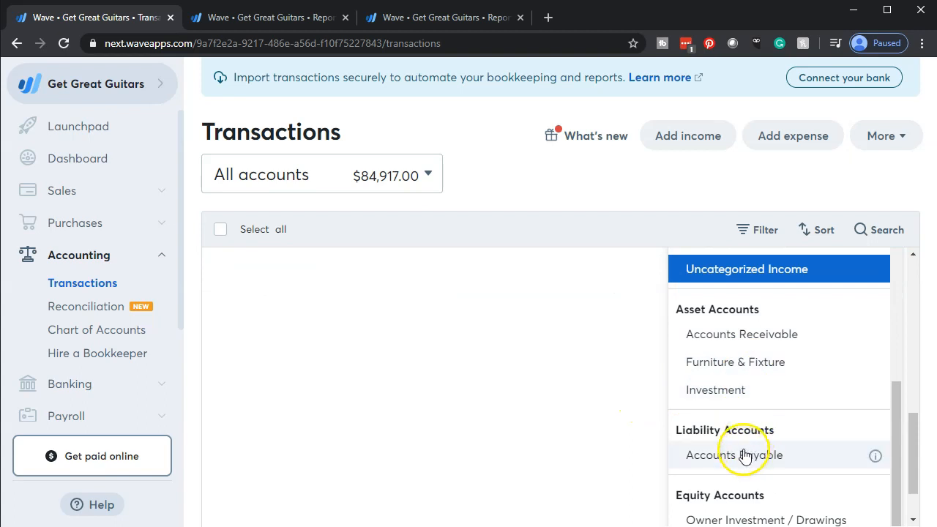
{"action": "scroll", "scroll_direction": "down", "scroll_amount": 3}
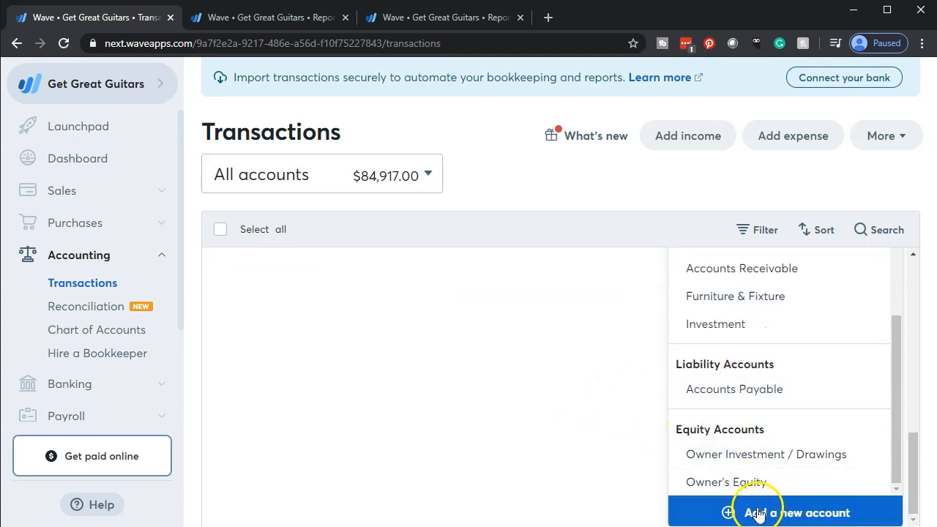
Add a new account and choose Other Long-Term Liability as its type.
{"action": "left_click", "coordinate": [796, 512]}
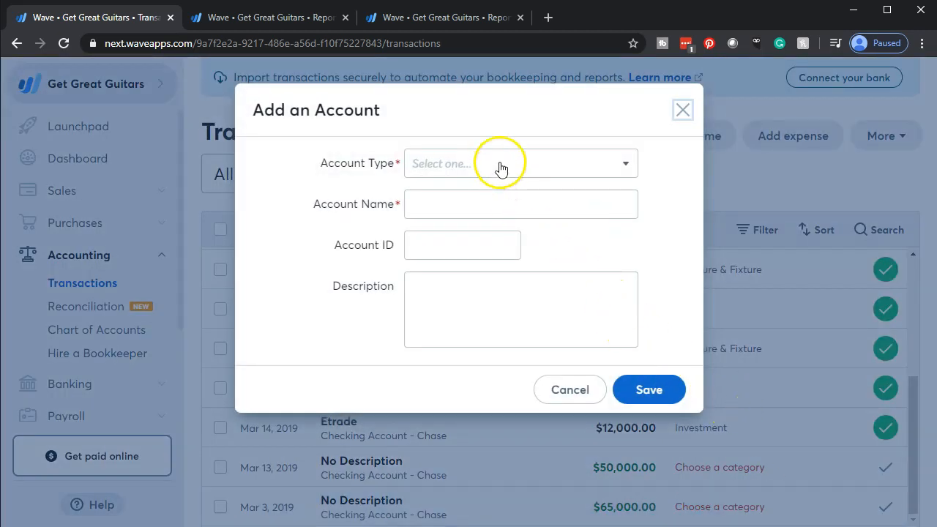
{"action": "left_click", "coordinate": [520, 164]}
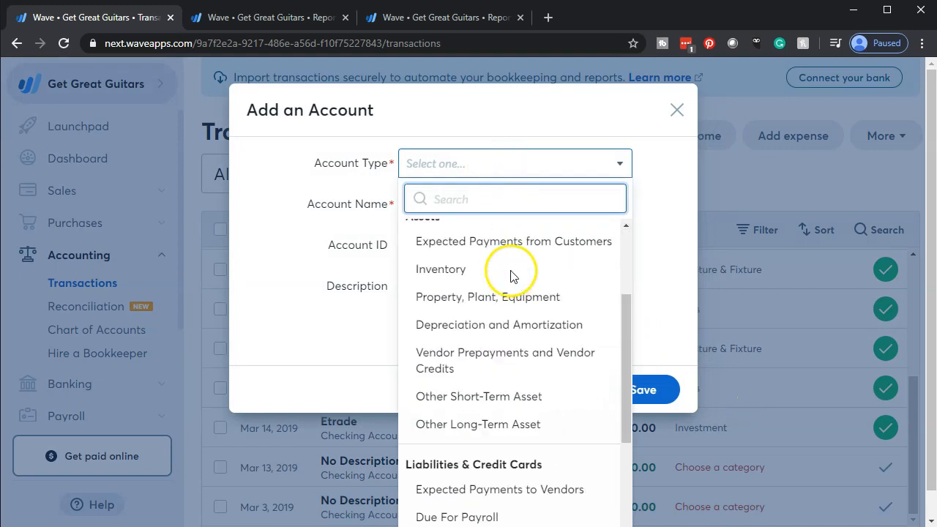
{"action": "scroll", "scroll_direction": "down", "scroll_amount": 3}
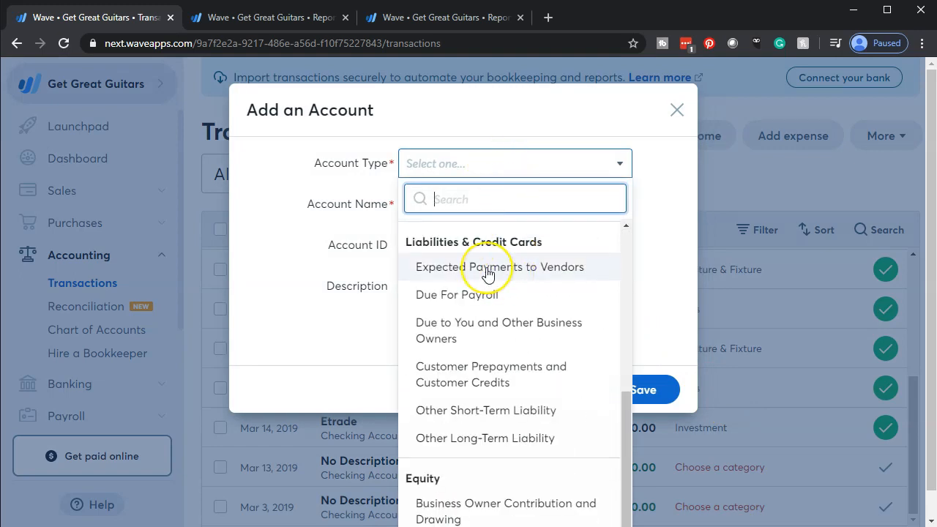
{"action": "mouse_move", "coordinate": [498, 377]}
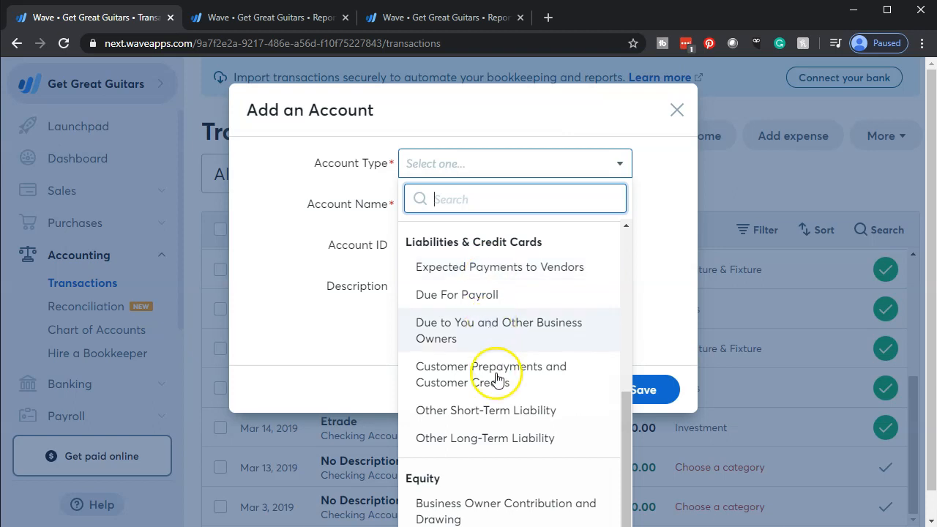
{"action": "mouse_move", "coordinate": [481, 456]}
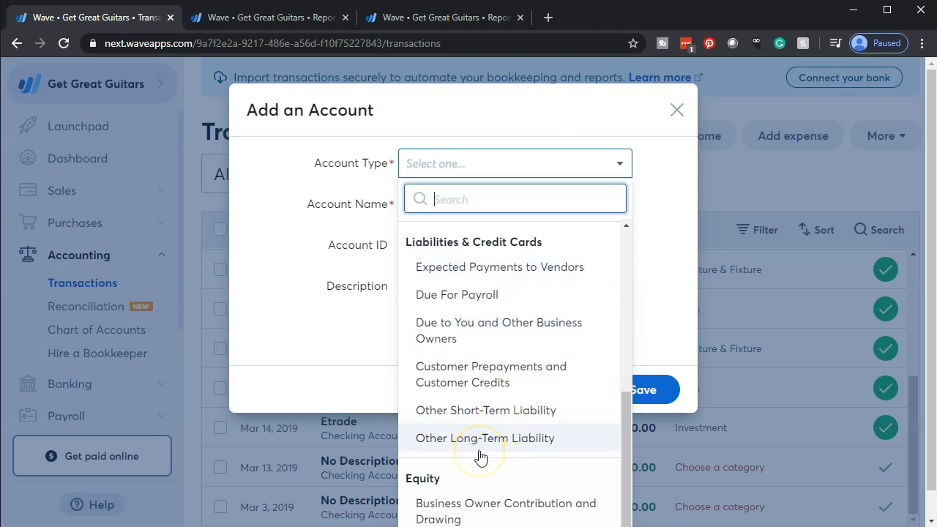
{"action": "left_click", "coordinate": [484, 438]}
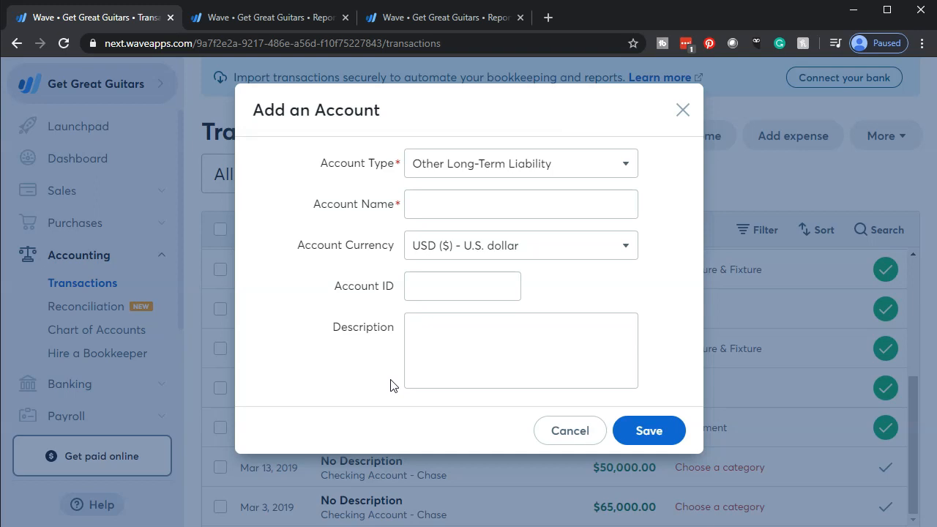
Enter 'Note Payable 5476' as the new account's name.
{"action": "left_click", "coordinate": [520, 204]}
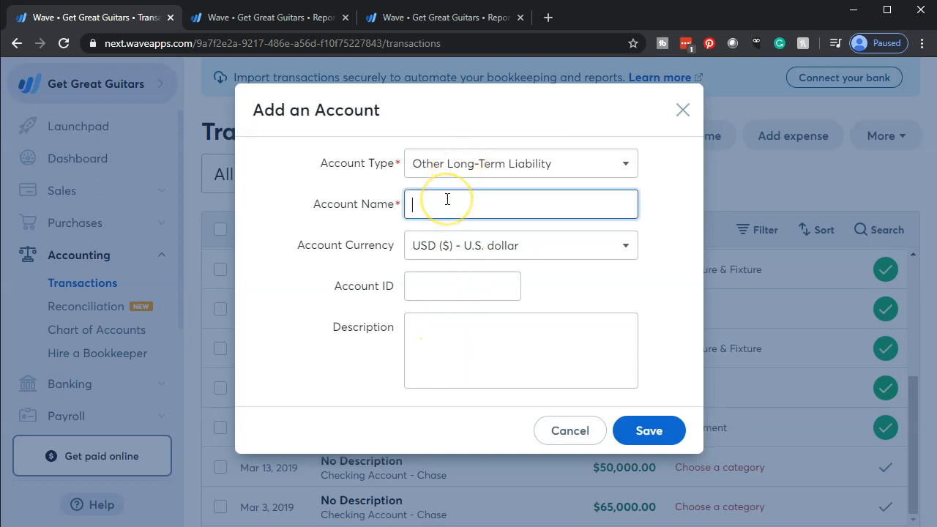
{"action": "type", "text": "Note P"}
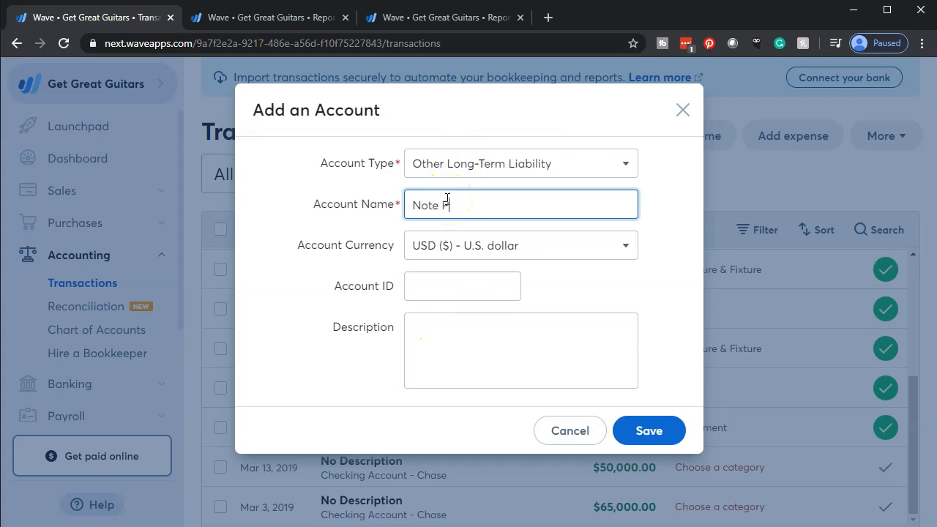
{"action": "type", "text": "ayable"}
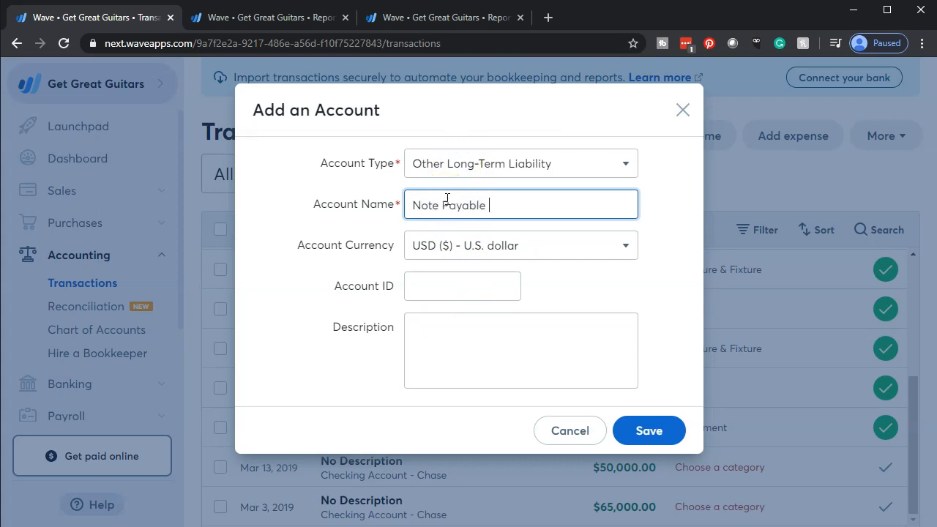
{"action": "type", "text": "5476"}
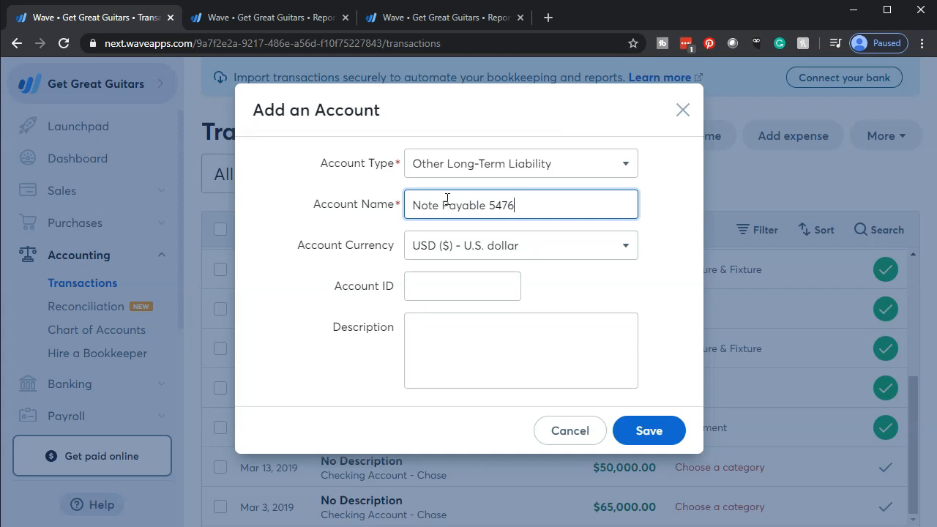
{"action": "mouse_move", "coordinate": [432, 232]}
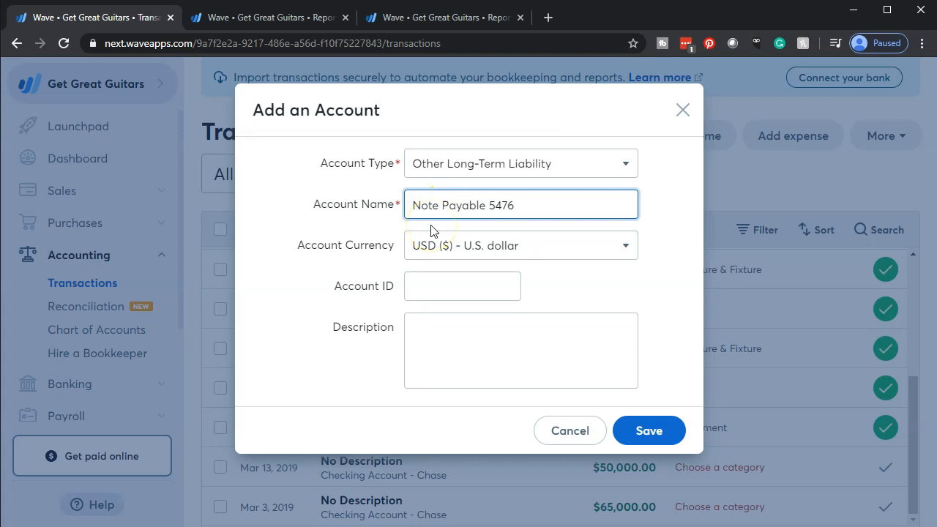
{"action": "mouse_move", "coordinate": [503, 226]}
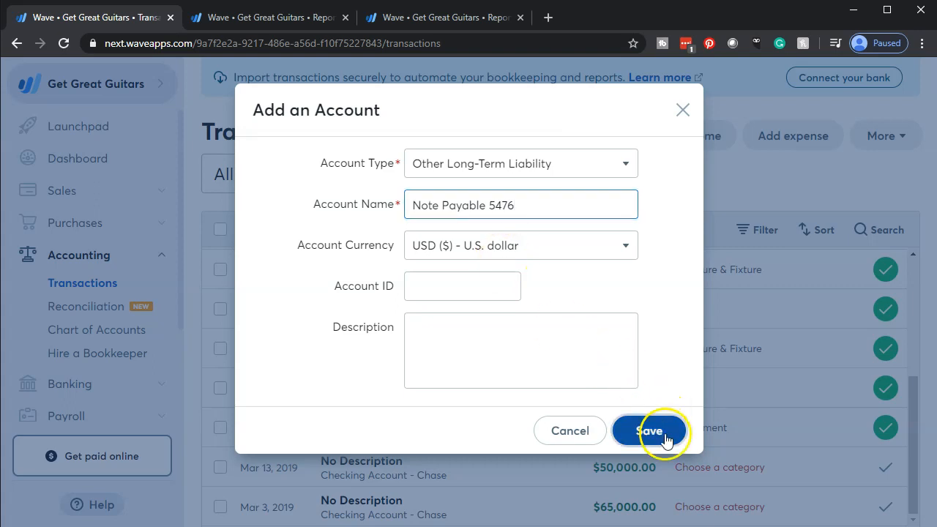
Save Note Payable 5476, categorizing the $50,000 deposit to it, and mark it reviewed.
{"action": "left_click", "coordinate": [649, 430]}
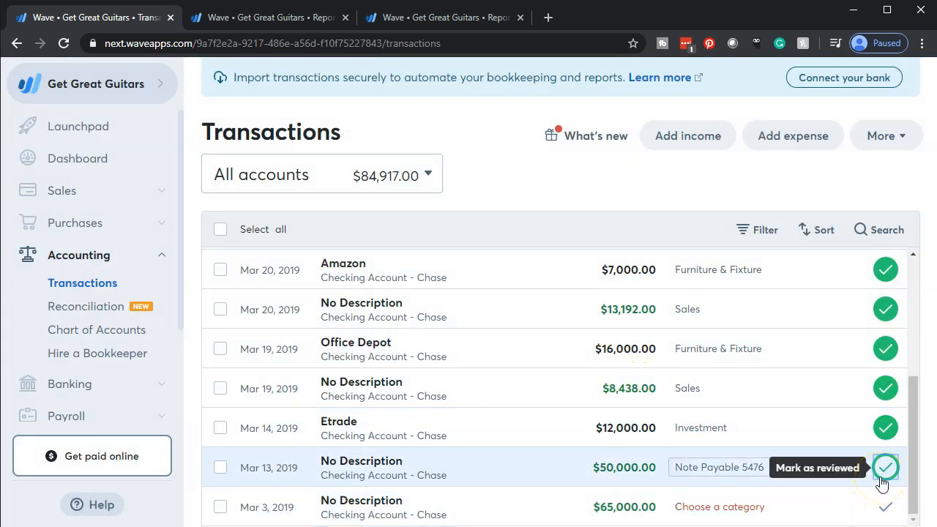
{"action": "left_click", "coordinate": [884, 467]}
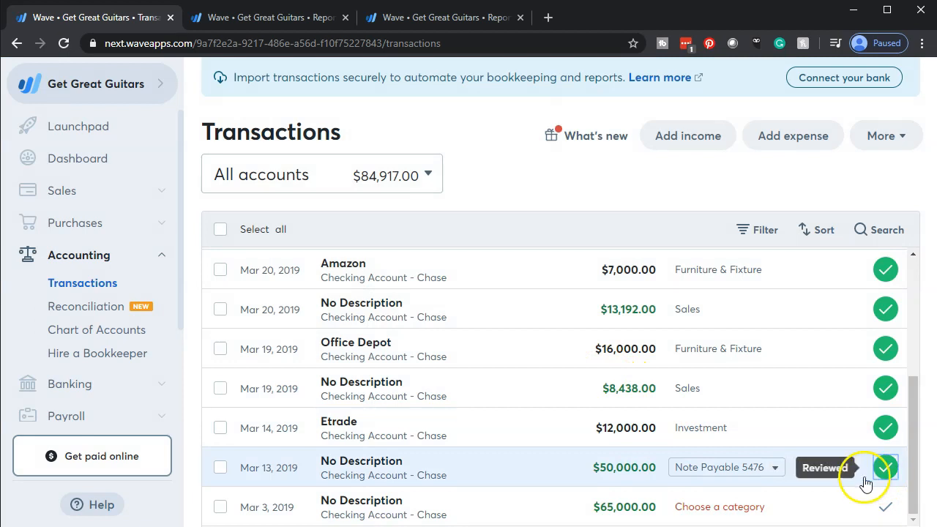
{"action": "left_click", "coordinate": [826, 467]}
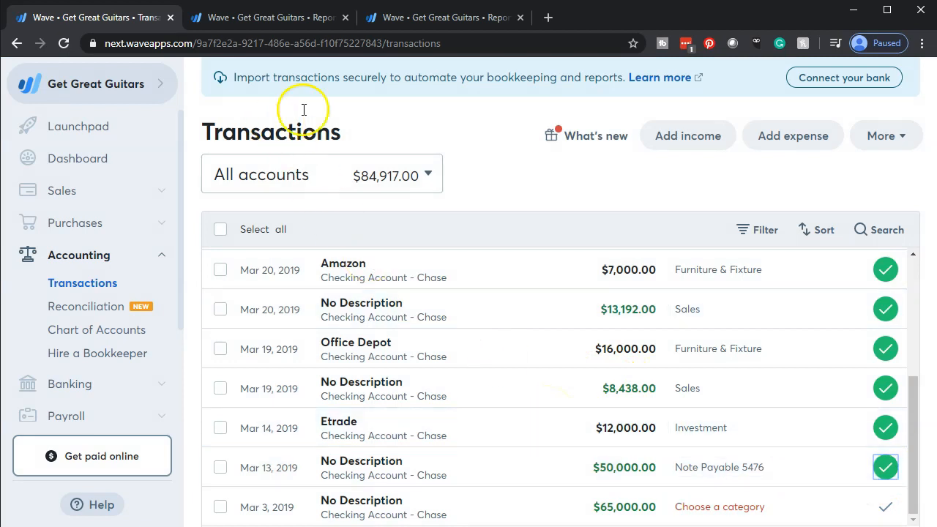
{"action": "left_click", "coordinate": [439, 17]}
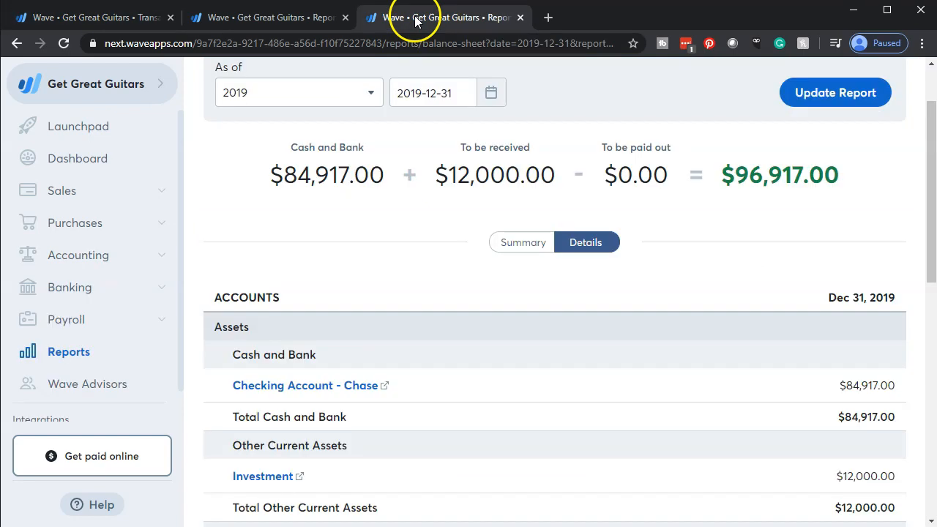
Scroll the Balance Sheet to Long-term Liabilities to confirm Note Payable 5476 at $50,000.
{"action": "scroll", "scroll_direction": "up", "scroll_amount": 3}
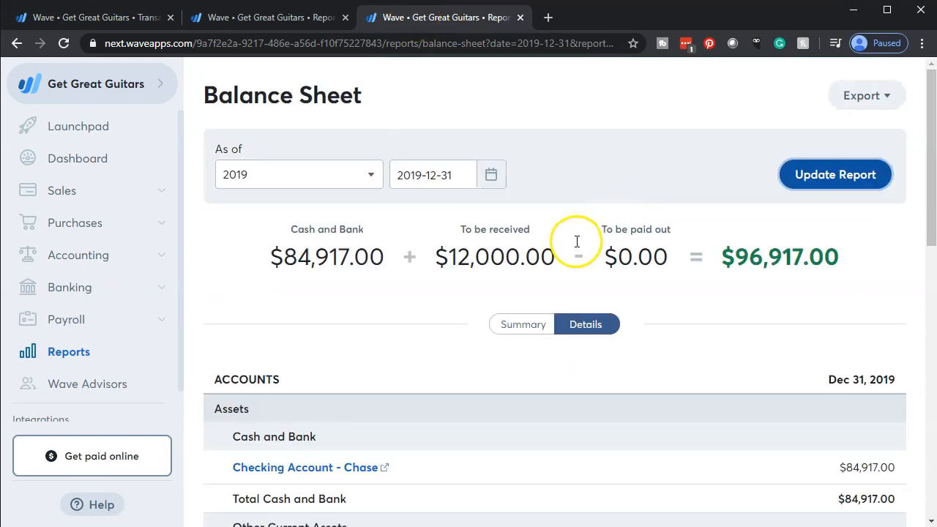
{"action": "scroll", "scroll_direction": "down", "scroll_amount": 3}
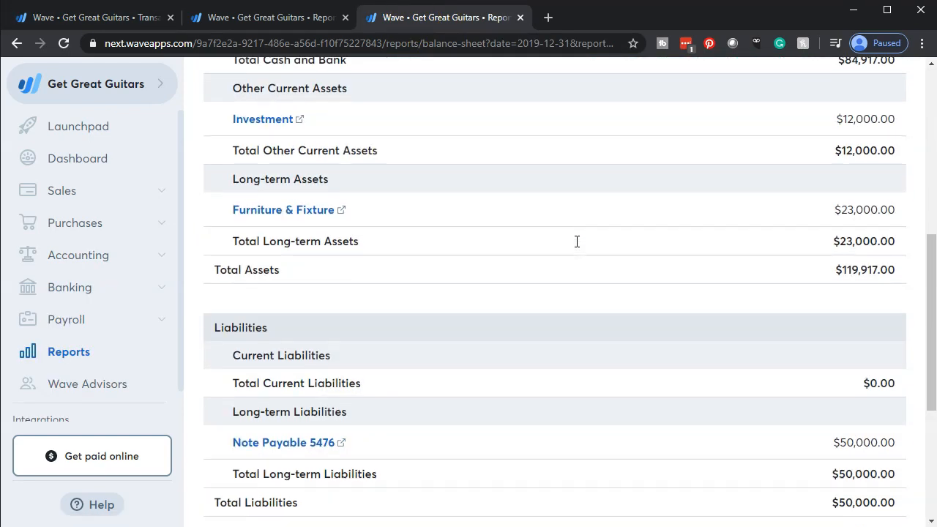
{"action": "scroll", "scroll_direction": "down", "scroll_amount": 3}
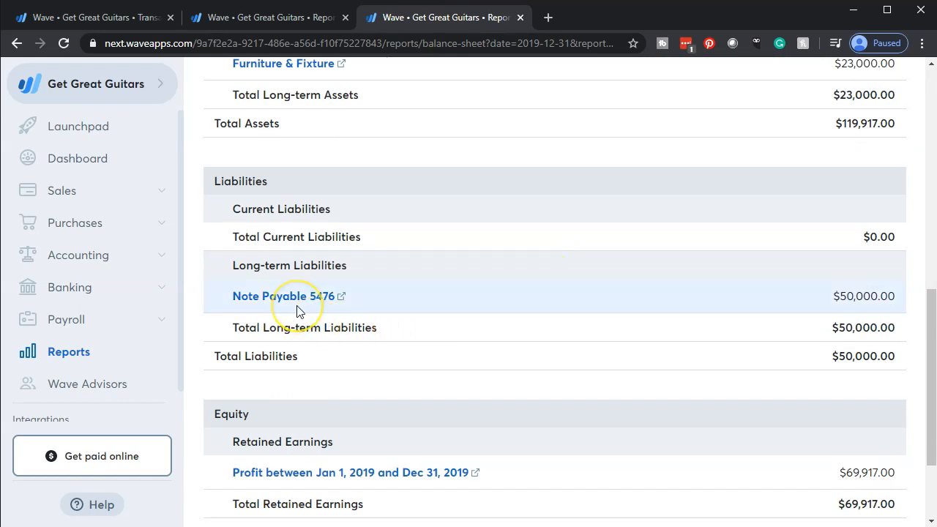
{"action": "mouse_move", "coordinate": [846, 310]}
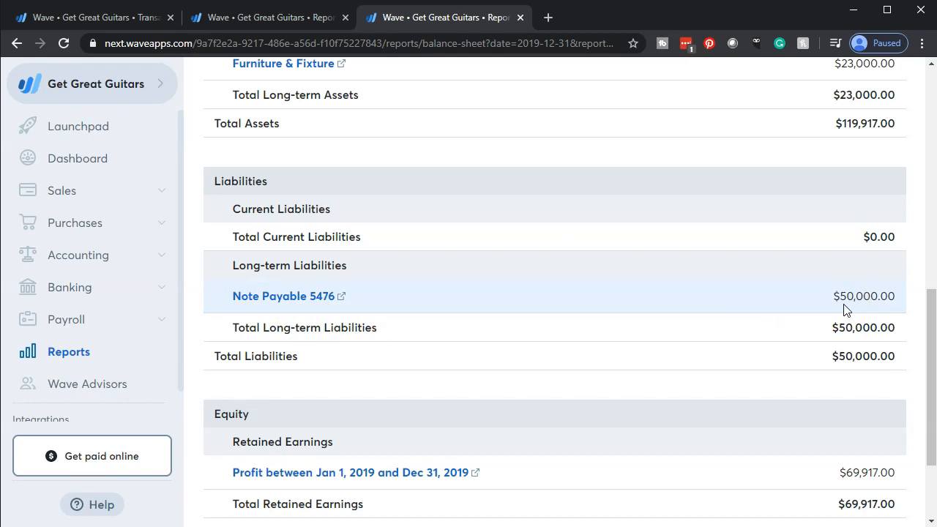
{"action": "left_click", "coordinate": [270, 18]}
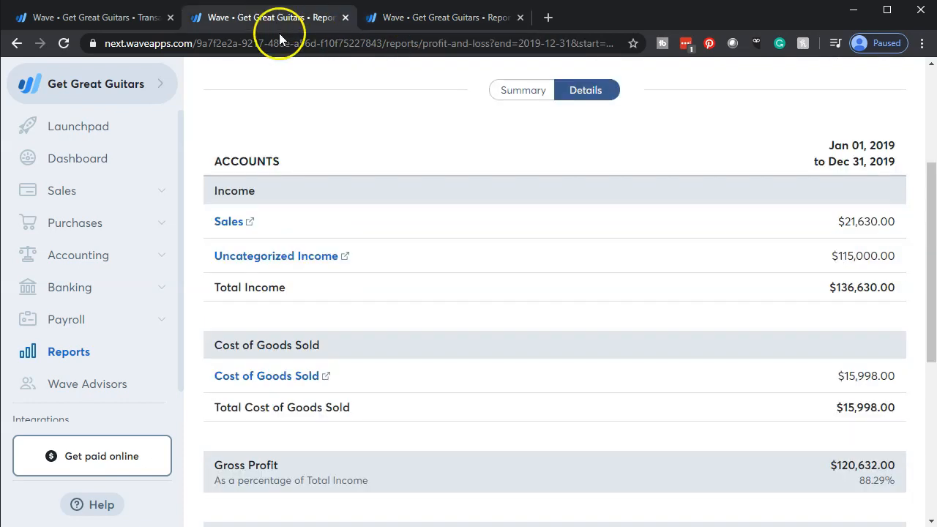
{"action": "mouse_move", "coordinate": [746, 277]}
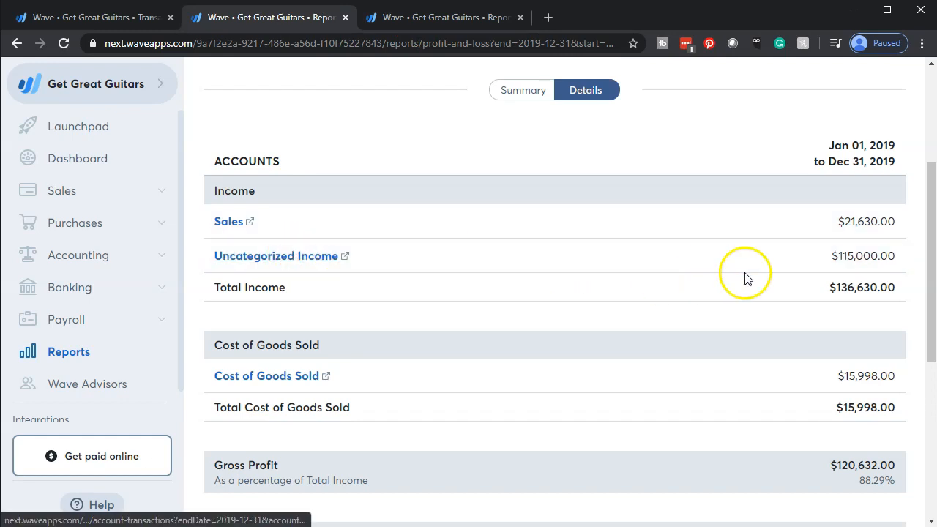
{"action": "mouse_move", "coordinate": [847, 275]}
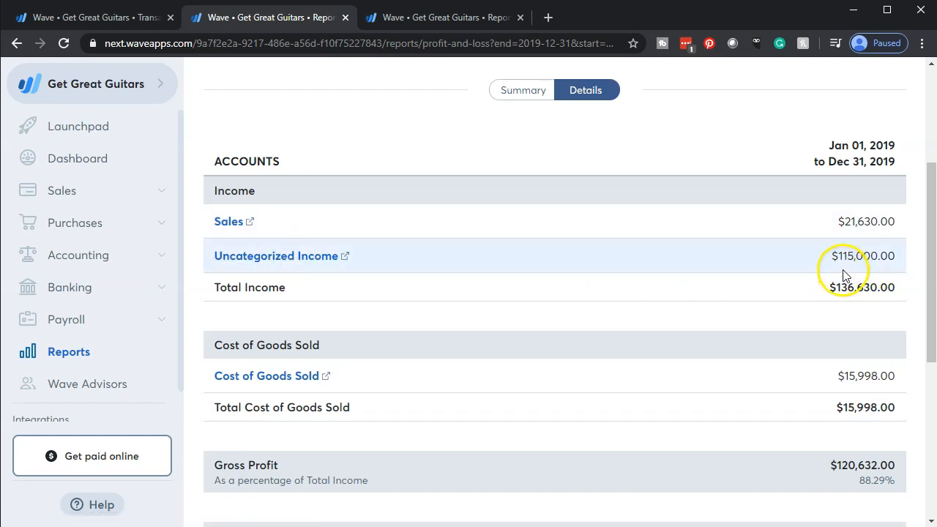
Update the Profit & Loss report and review income now at $86,630 with Uncategorized Income $65,000.
{"action": "scroll", "scroll_direction": "up", "scroll_amount": 3}
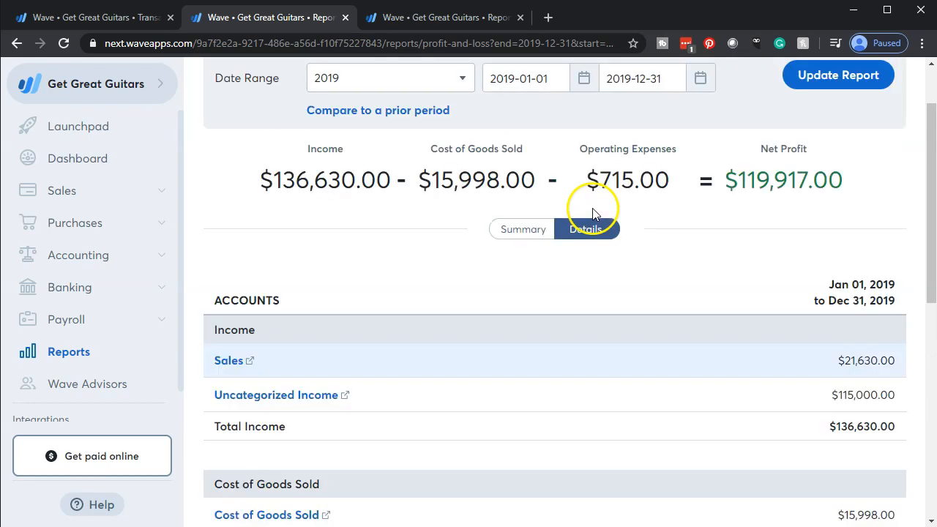
{"action": "left_click", "coordinate": [838, 82]}
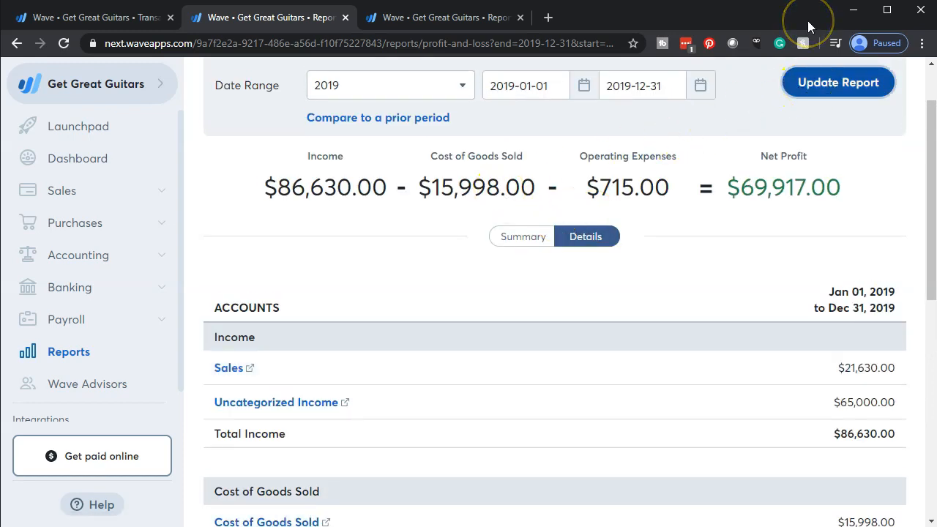
{"action": "mouse_move", "coordinate": [729, 139]}
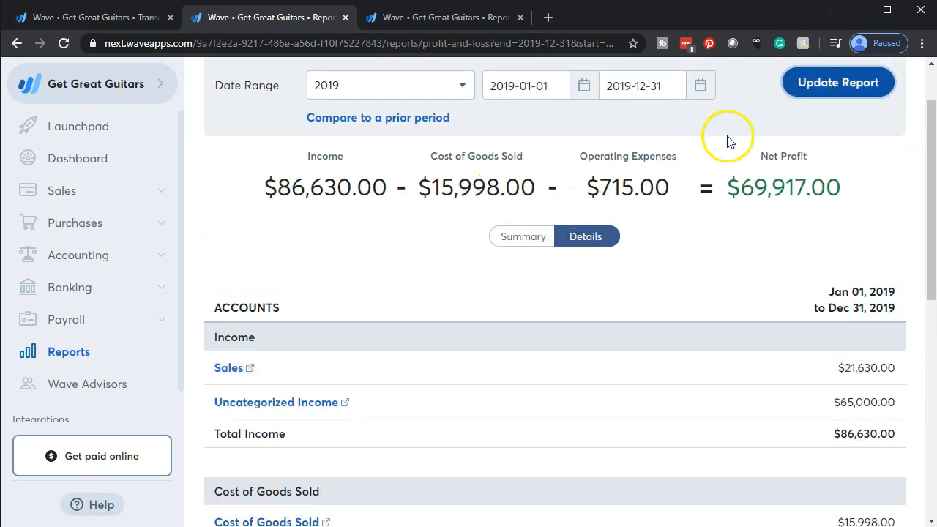
{"action": "scroll", "scroll_direction": "down", "scroll_amount": 3}
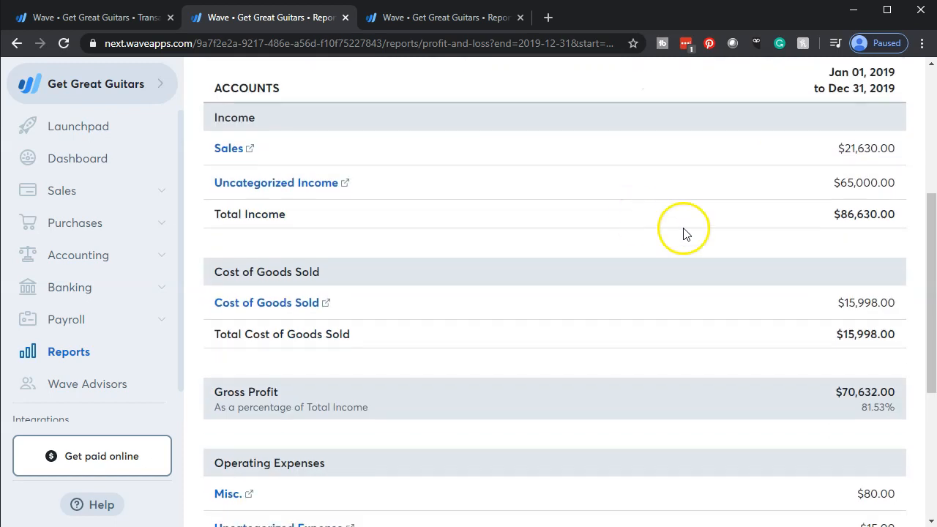
{"action": "mouse_move", "coordinate": [861, 199]}
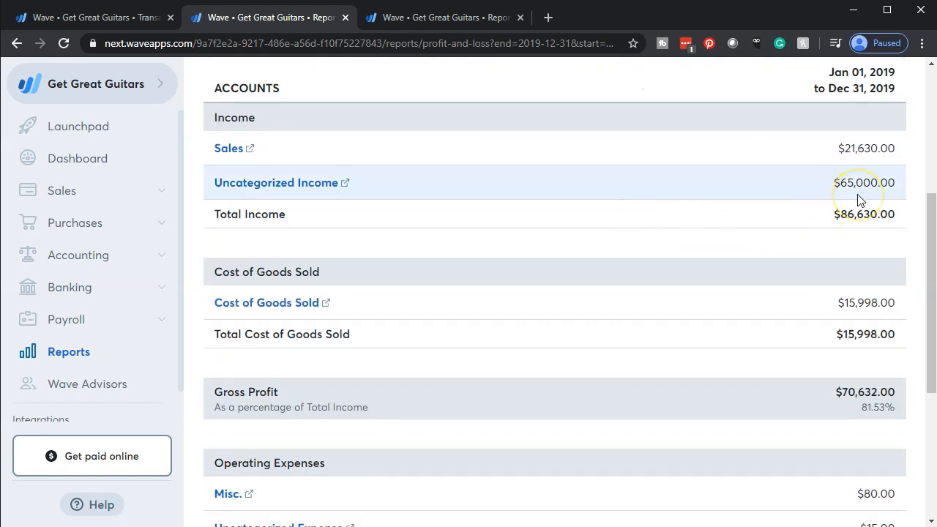
{"action": "scroll", "scroll_direction": "down", "scroll_amount": 3}
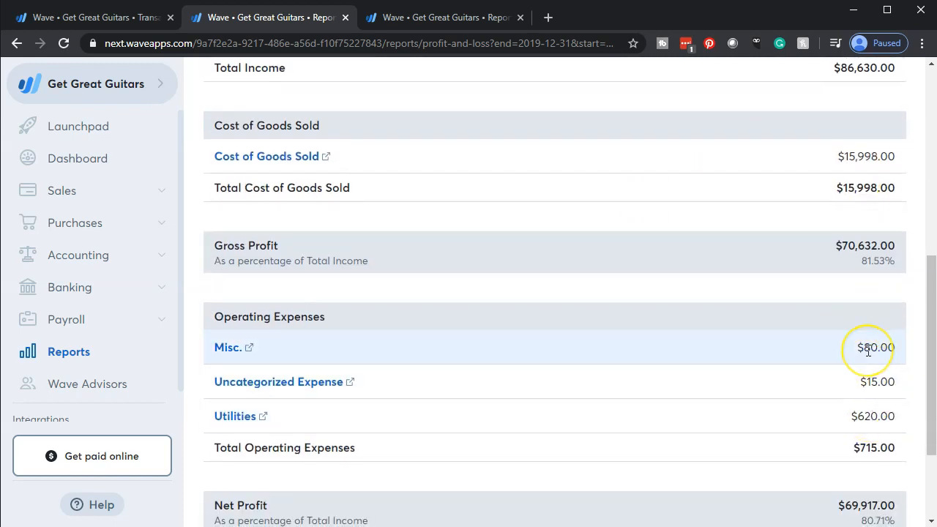
{"action": "mouse_move", "coordinate": [855, 381]}
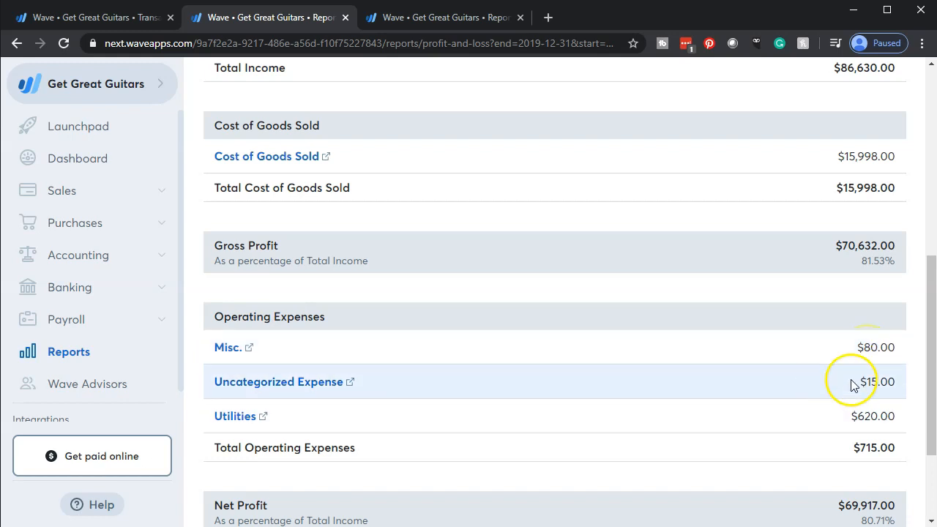
{"action": "mouse_move", "coordinate": [618, 356]}
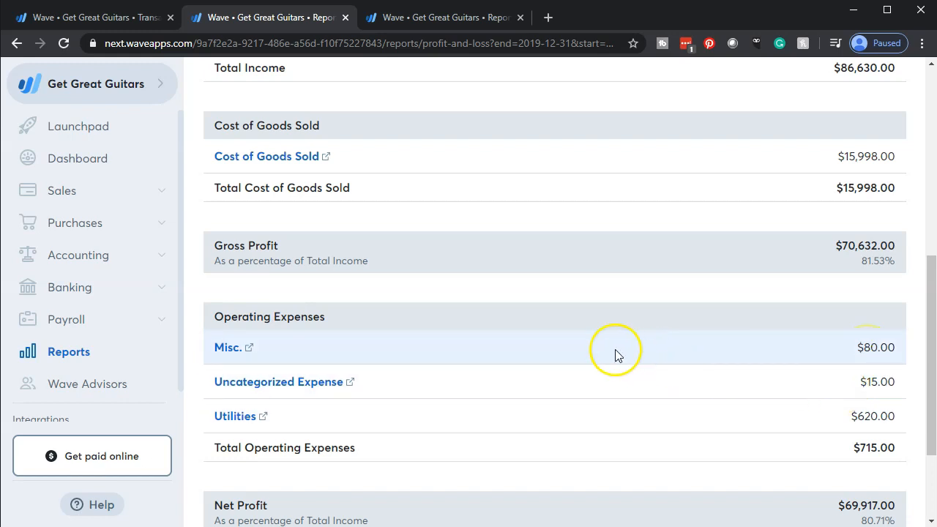
{"action": "scroll", "scroll_direction": "up", "scroll_amount": 3}
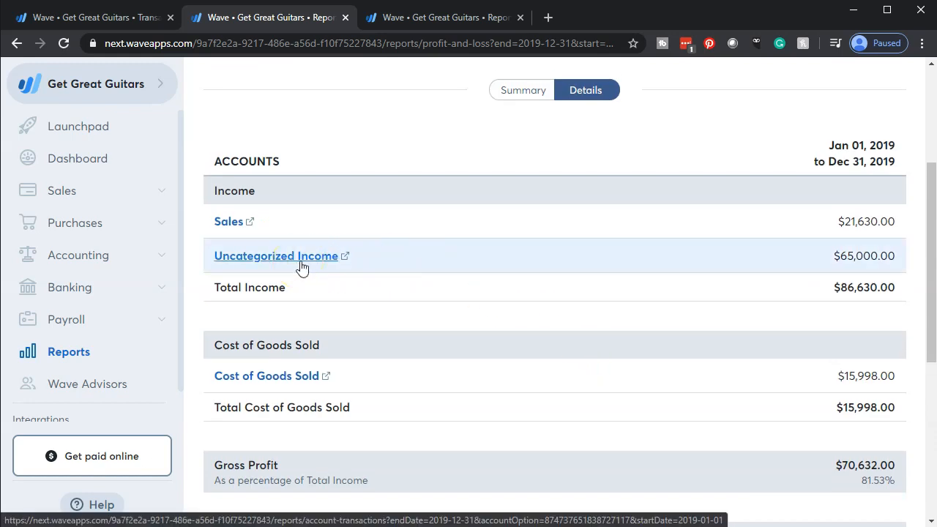
{"action": "mouse_move", "coordinate": [115, 495]}
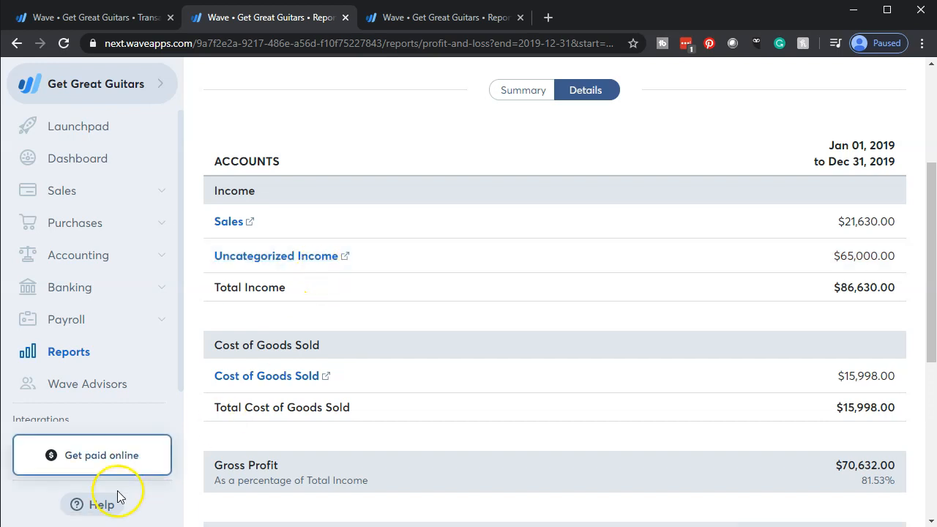